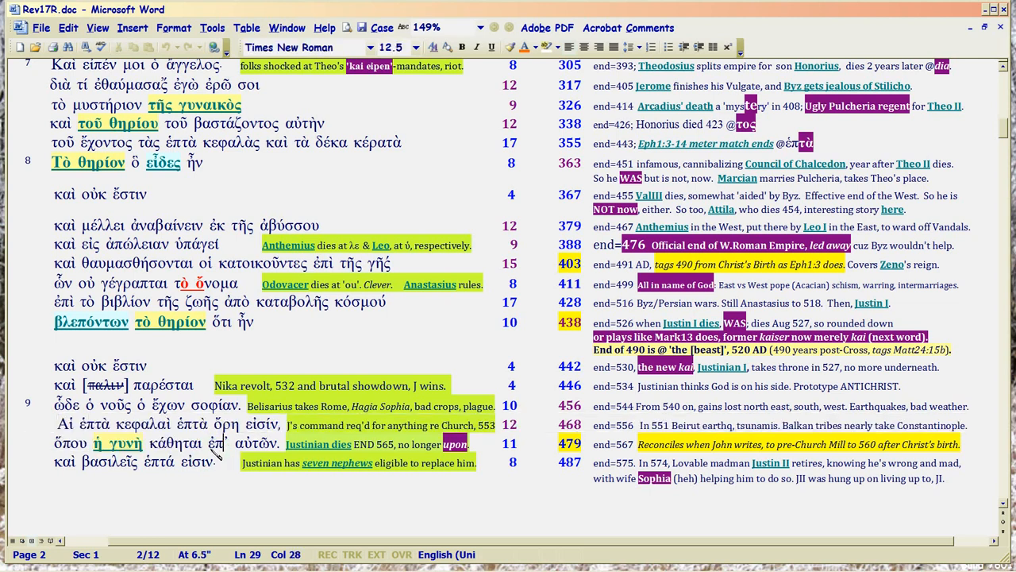
Select the phrase ὅπου ἡ γυνὴ and nearby words in the verse 9 lines.
{"action": "double_click", "coordinate": [214, 443]}
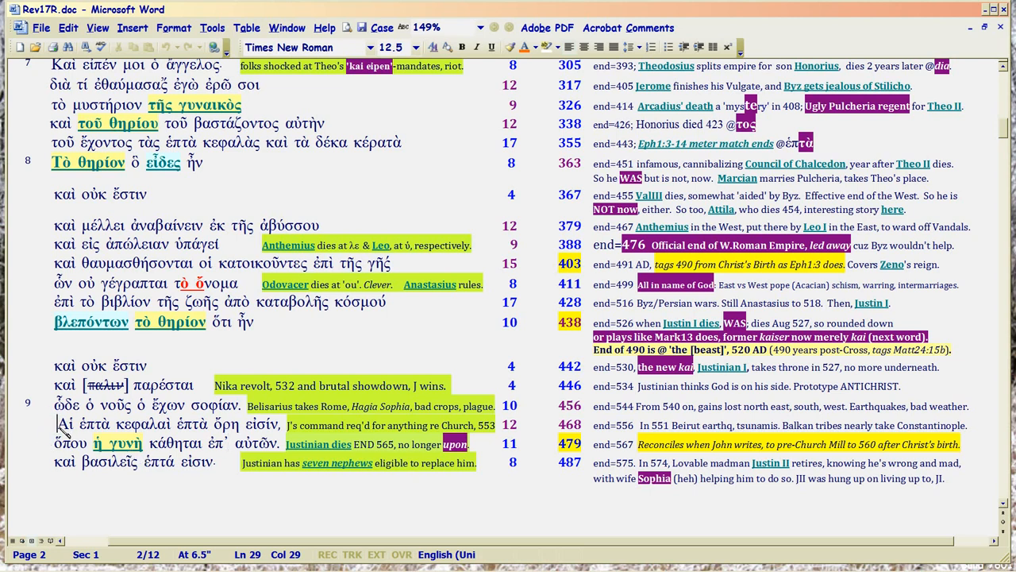
{"action": "left_click_drag", "start_coordinate": [55, 425], "coordinate": [242, 425]}
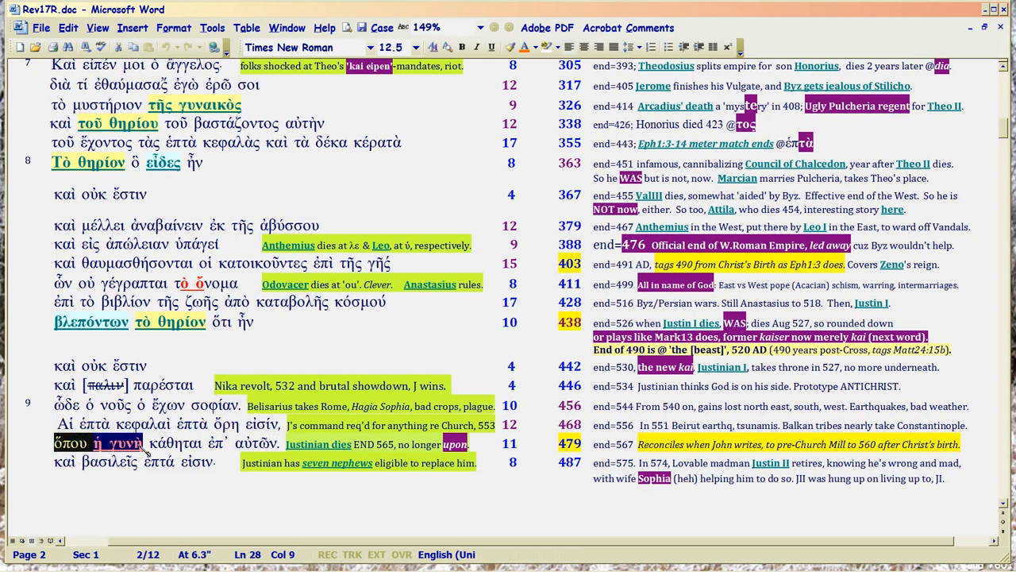
{"action": "left_click_drag", "start_coordinate": [145, 443], "coordinate": [203, 443]}
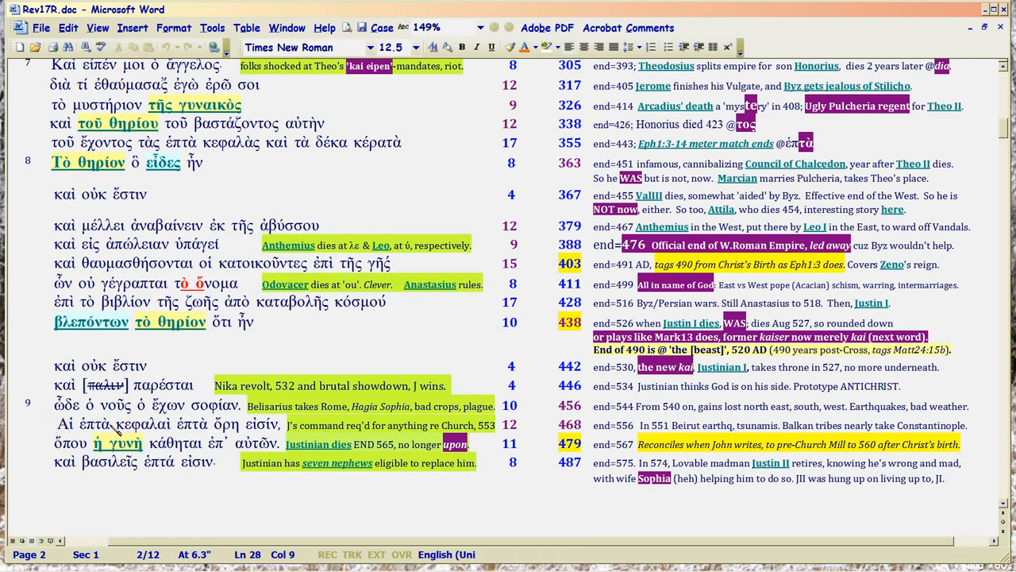
{"action": "double_click", "coordinate": [127, 423]}
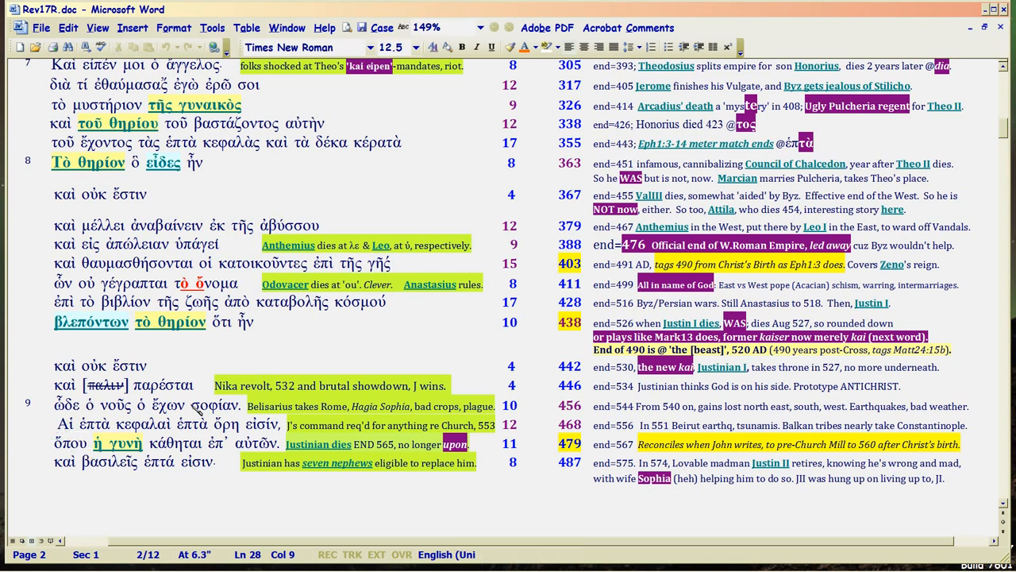
{"action": "double_click", "coordinate": [172, 385]}
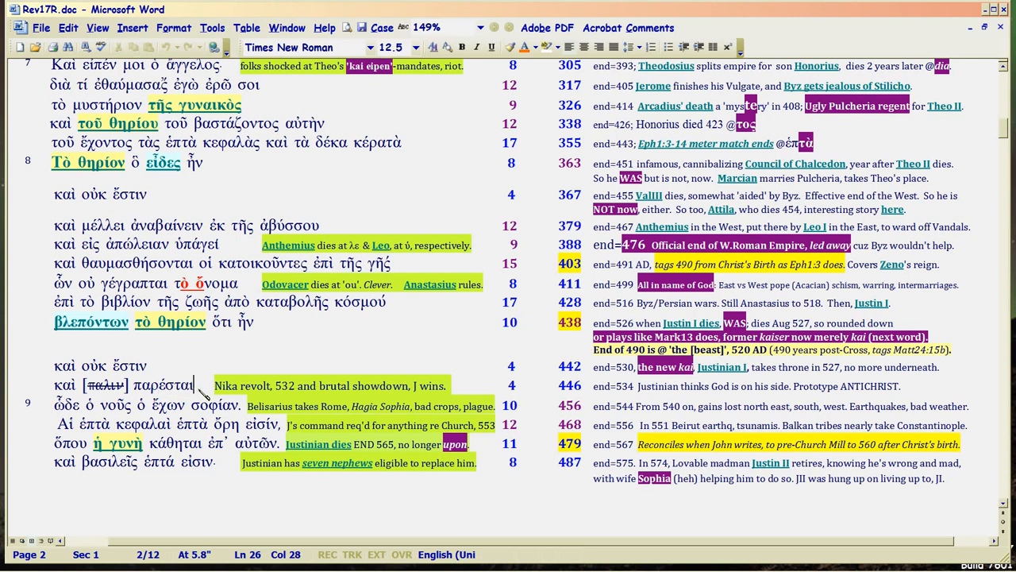
{"action": "mouse_move", "coordinate": [70, 415]}
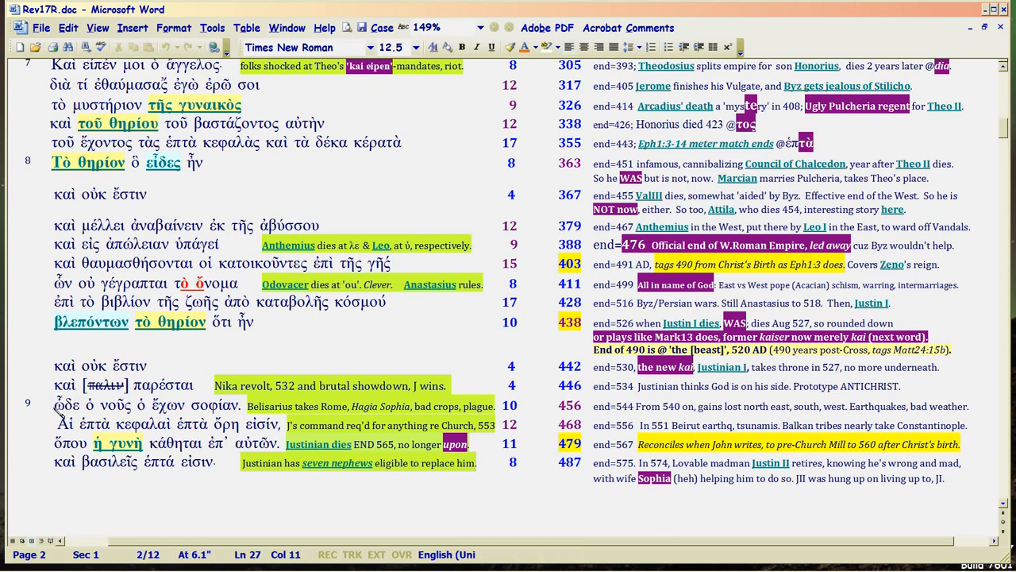
Select ὧδε, ὁ and ὧδε ὁ νοῦς at verse 9's opening and check their font.
{"action": "double_click", "coordinate": [65, 404]}
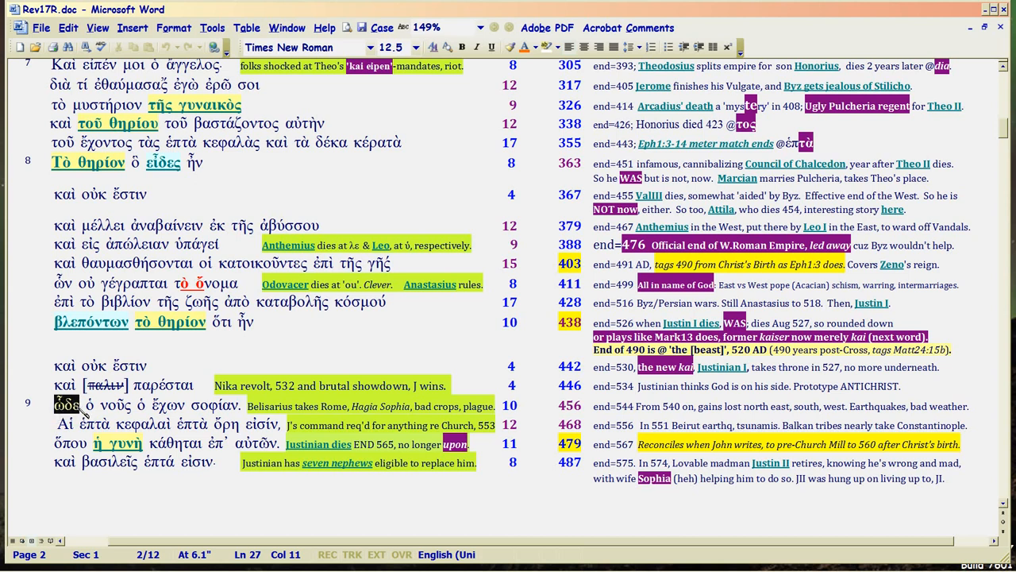
{"action": "left_click", "coordinate": [79, 404]}
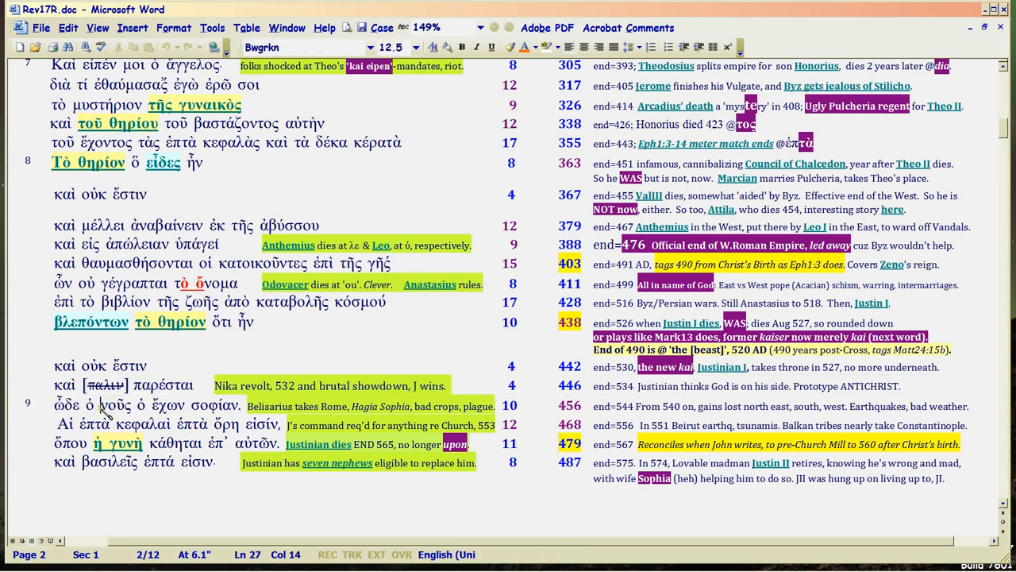
{"action": "double_click", "coordinate": [115, 404]}
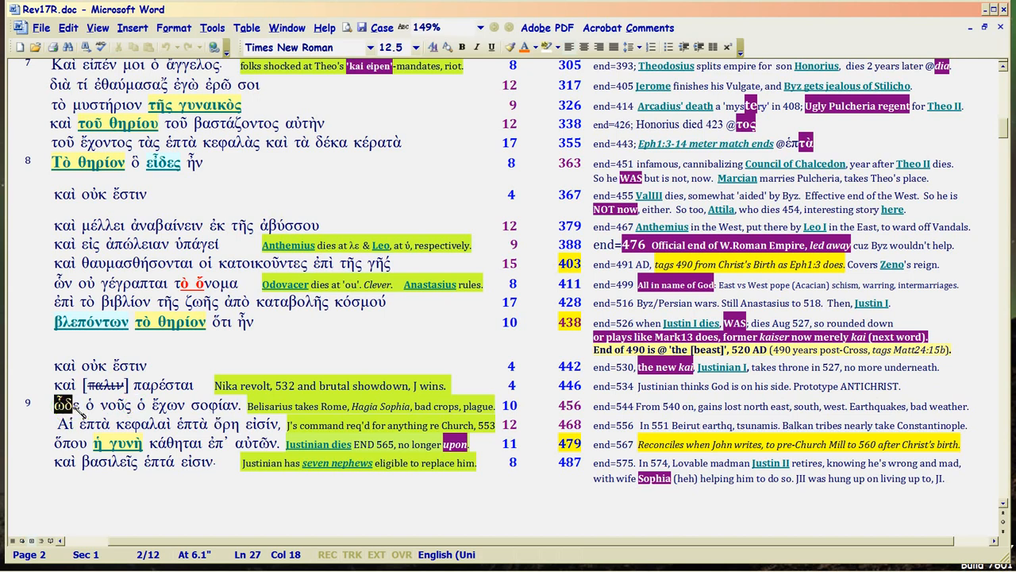
{"action": "left_click", "coordinate": [75, 405]}
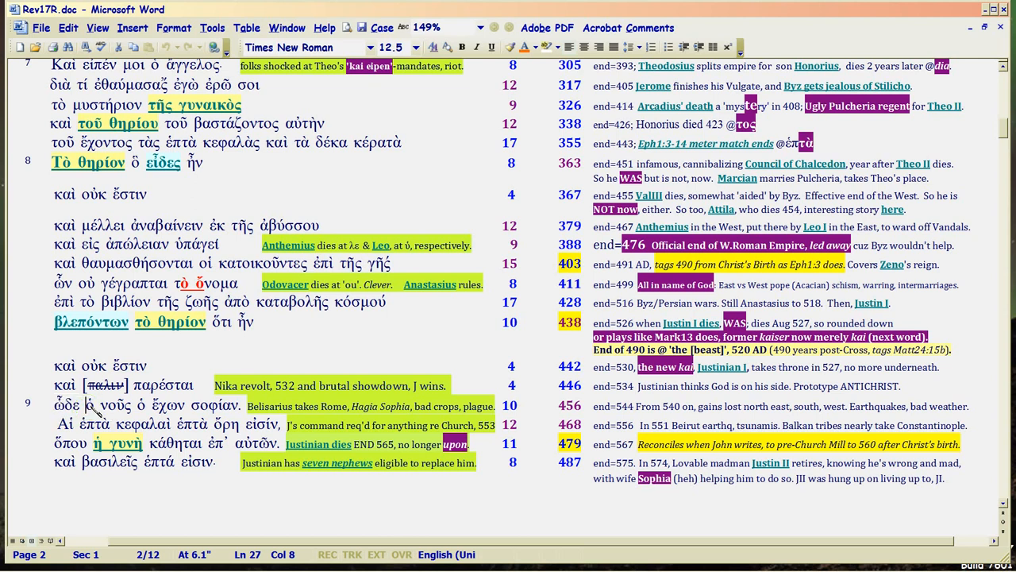
{"action": "left_click", "coordinate": [89, 405]}
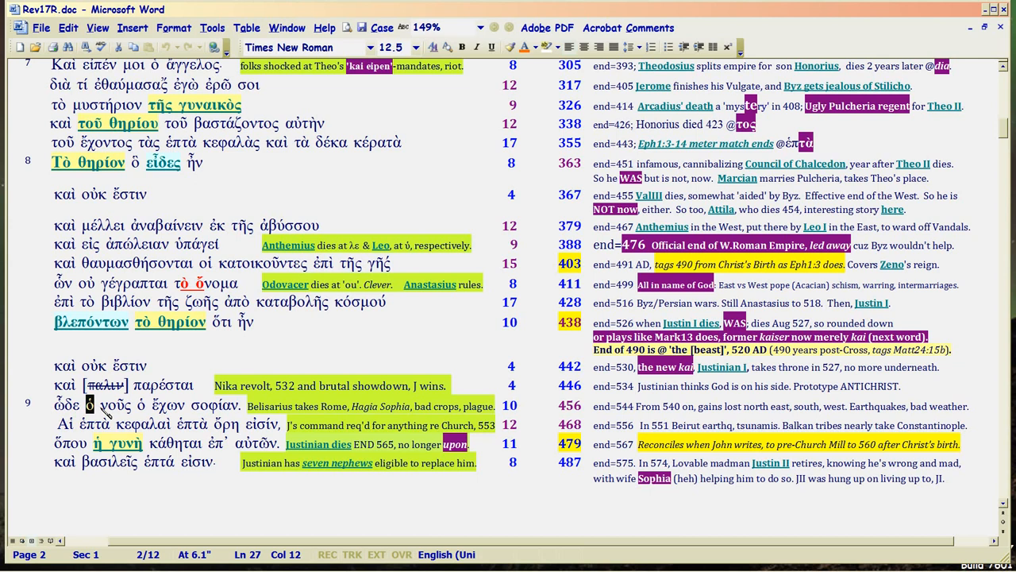
{"action": "double_click", "coordinate": [115, 405]}
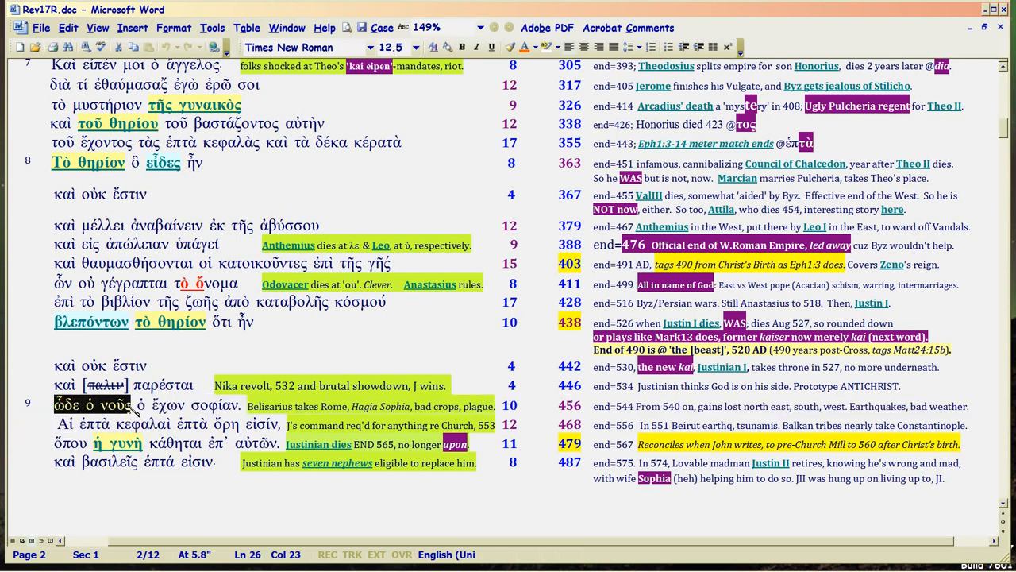
{"action": "left_click", "coordinate": [139, 405]}
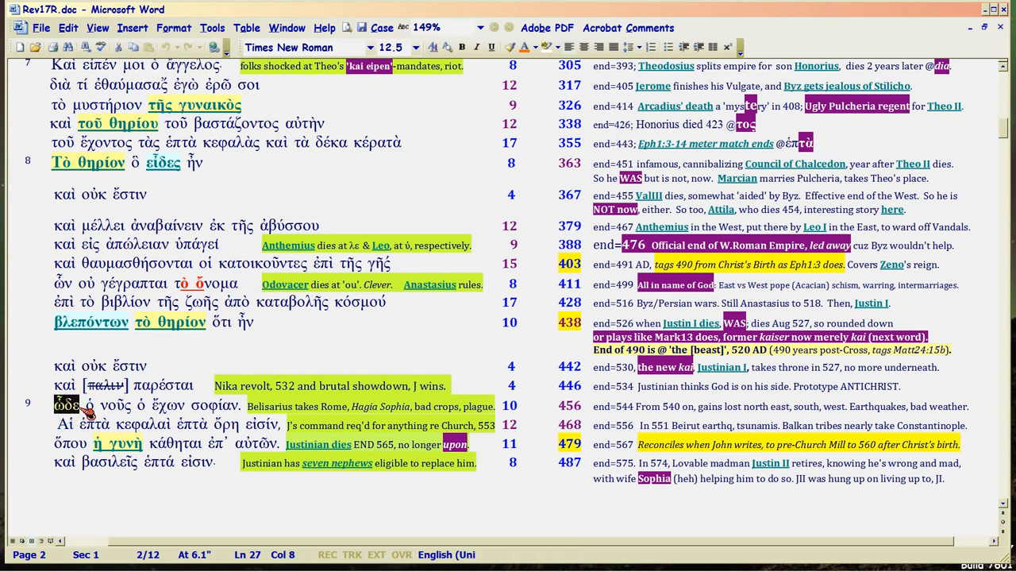
{"action": "mouse_move", "coordinate": [90, 418]}
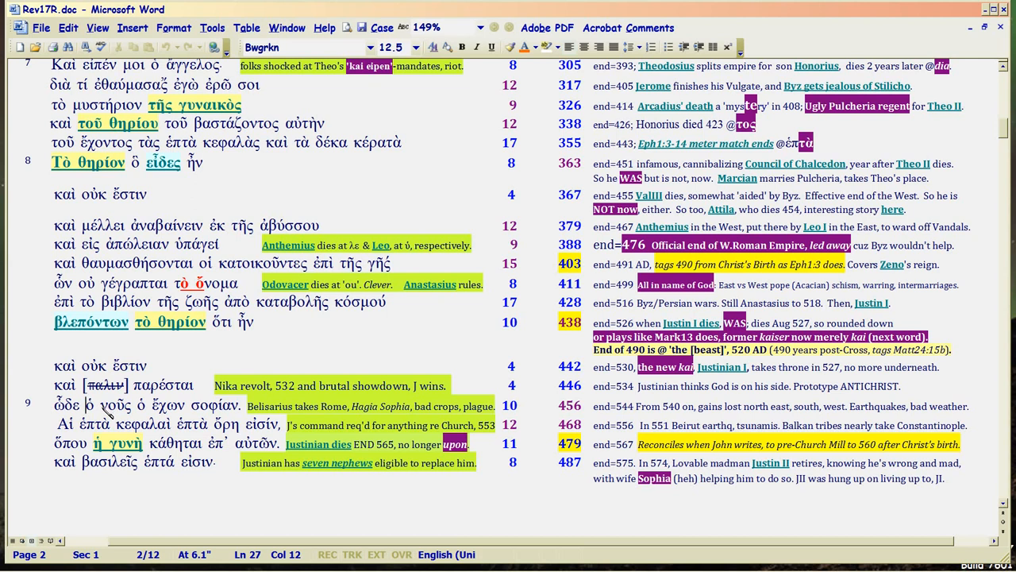
{"action": "double_click", "coordinate": [111, 405]}
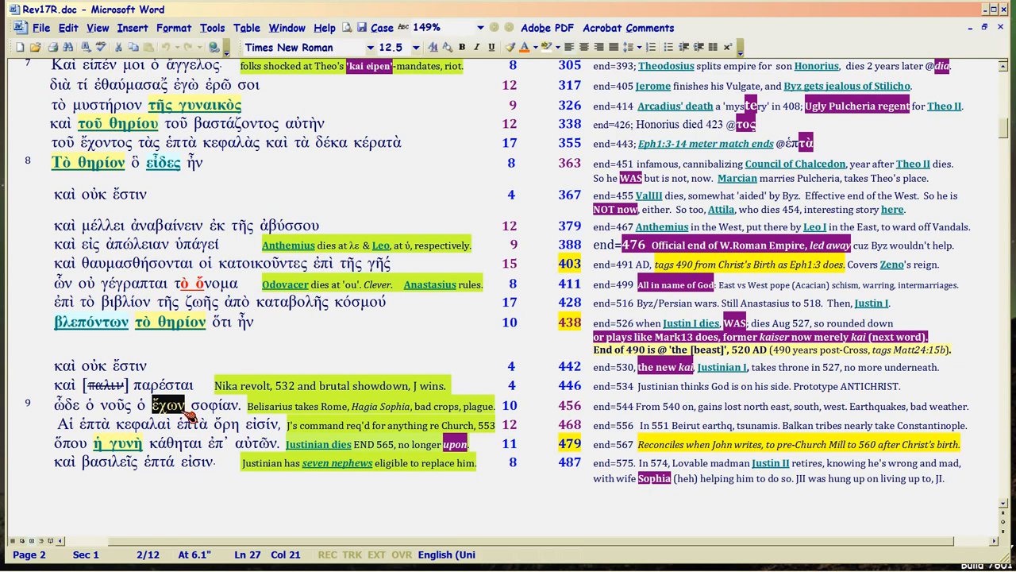
Select the opening words and the letters αλ of κεφαλαὶ in the seven-heads line.
{"action": "left_click", "coordinate": [166, 405]}
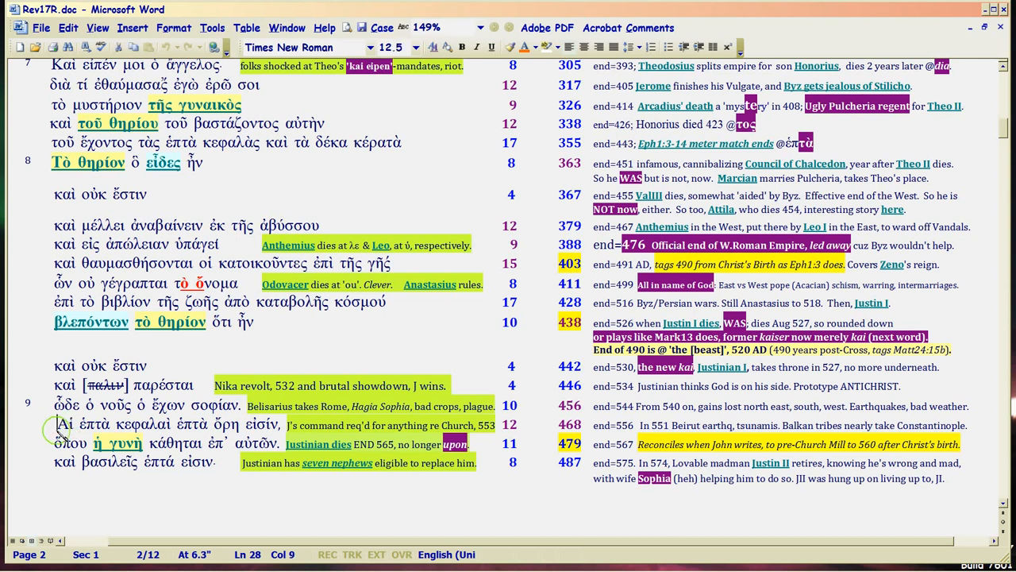
{"action": "double_click", "coordinate": [61, 424]}
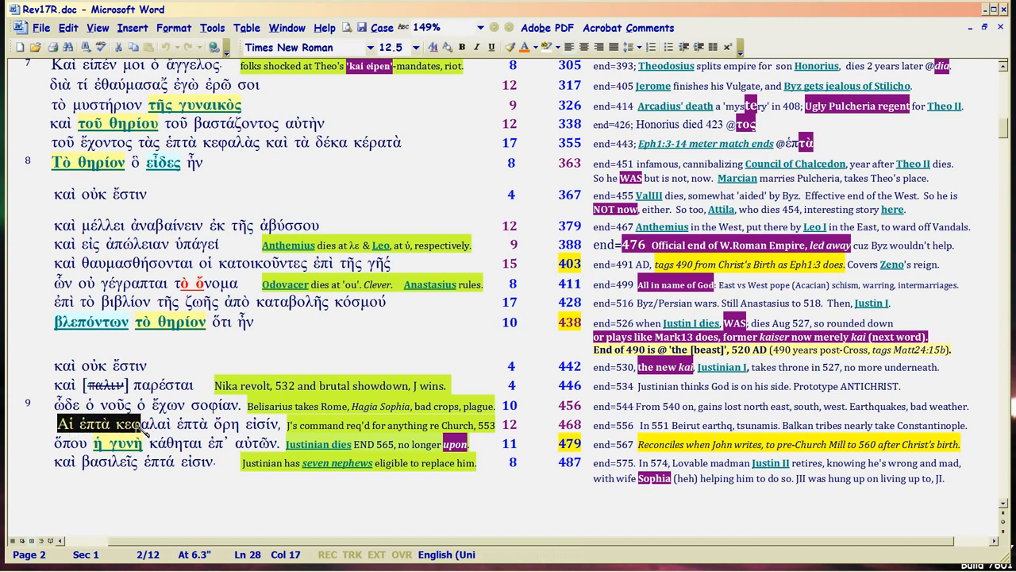
{"action": "left_click", "coordinate": [143, 433]}
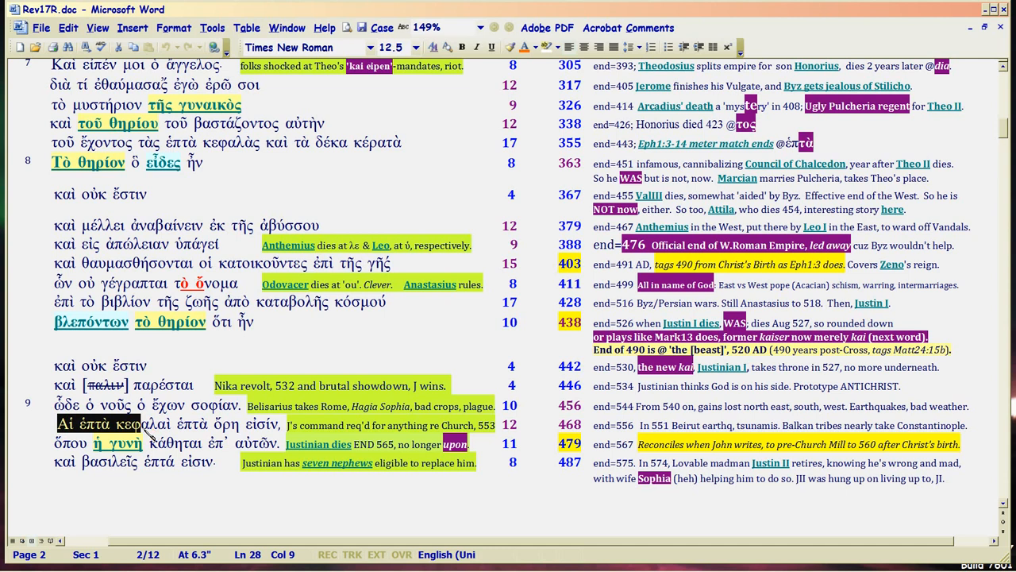
{"action": "left_click", "coordinate": [119, 424]}
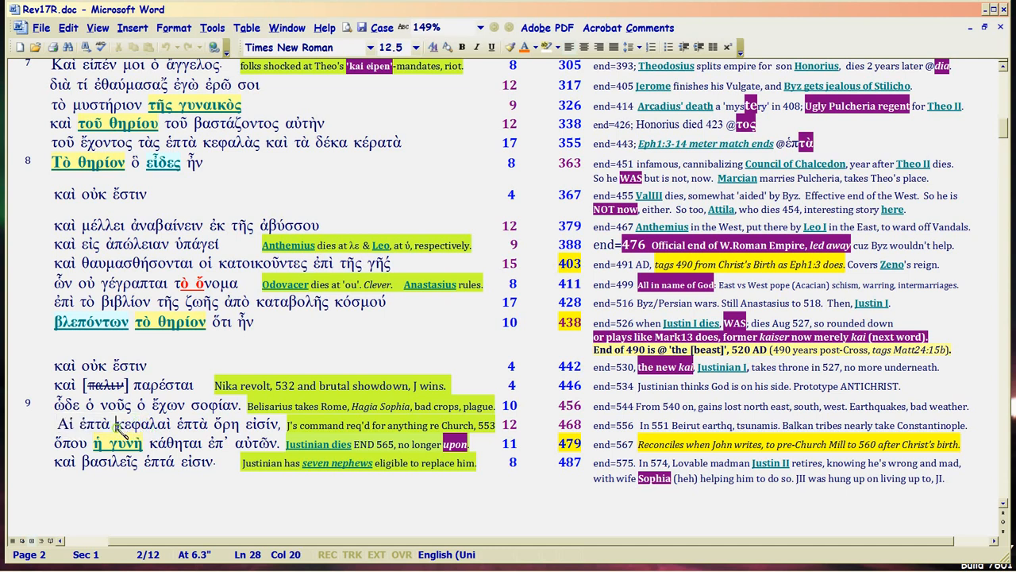
{"action": "double_click", "coordinate": [128, 423]}
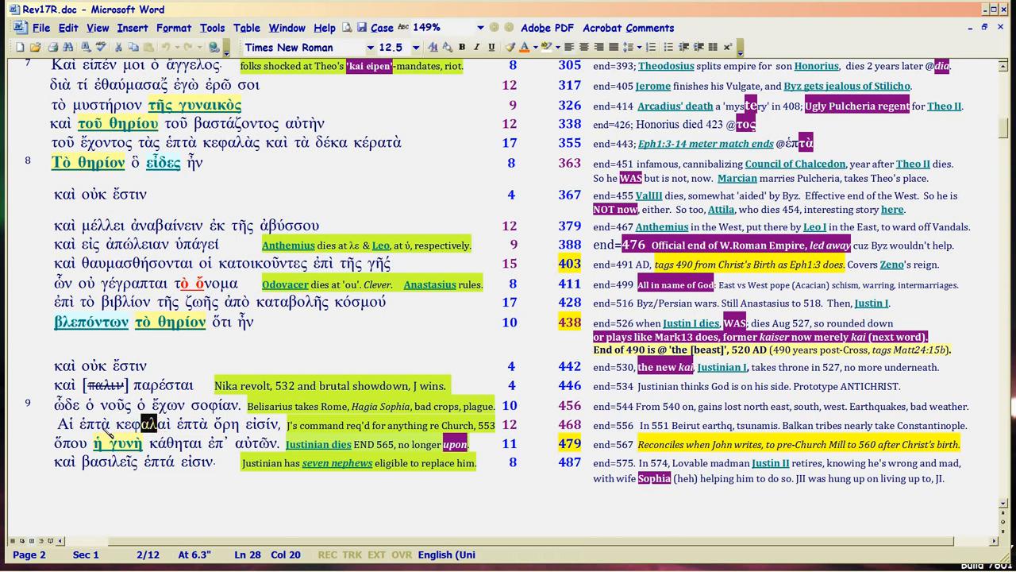
{"action": "double_click", "coordinate": [67, 423]}
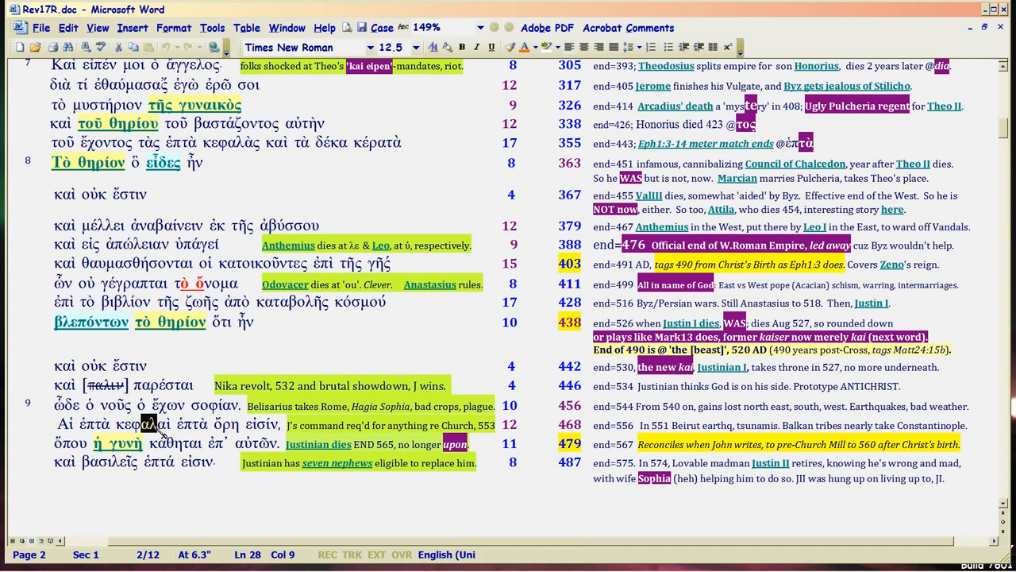
{"action": "left_click", "coordinate": [158, 436]}
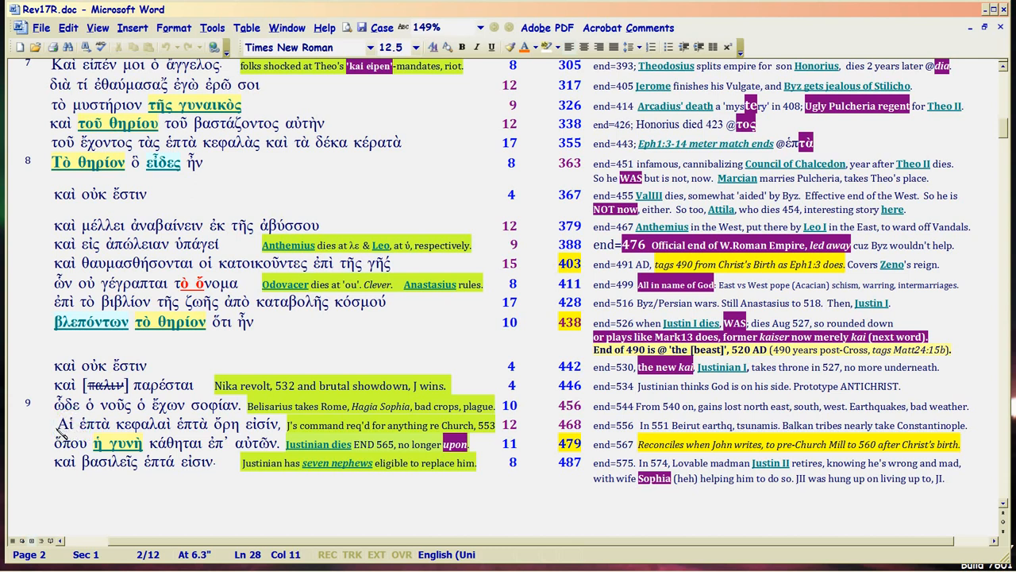
Select Αἱ, ἑπτὰ and ὄρη in 'Αἱ ἑπτὰ κεφαλαὶ ἑπτὰ ὄρη εἰσίν'.
{"action": "double_click", "coordinate": [68, 424]}
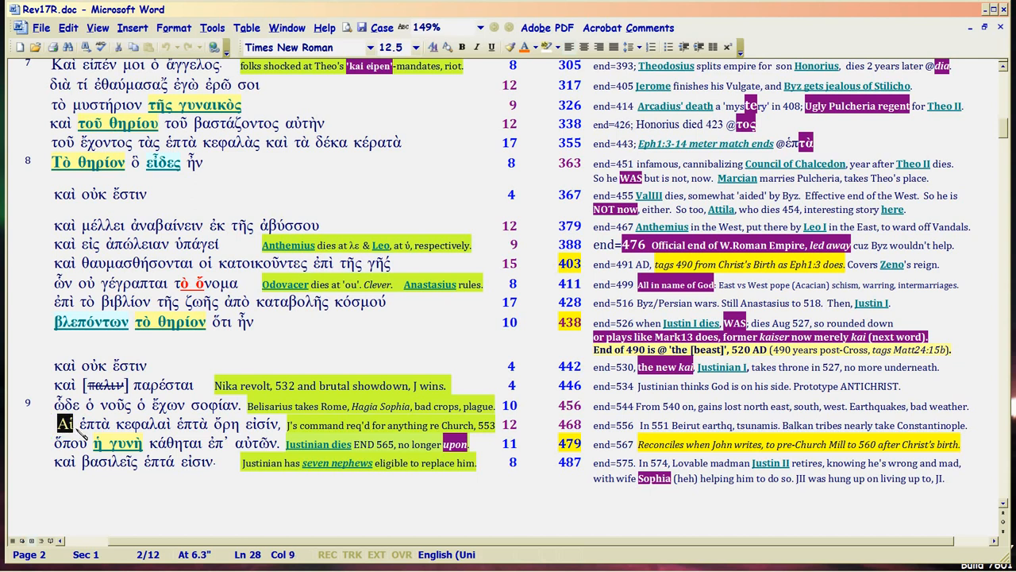
{"action": "left_click", "coordinate": [63, 423]}
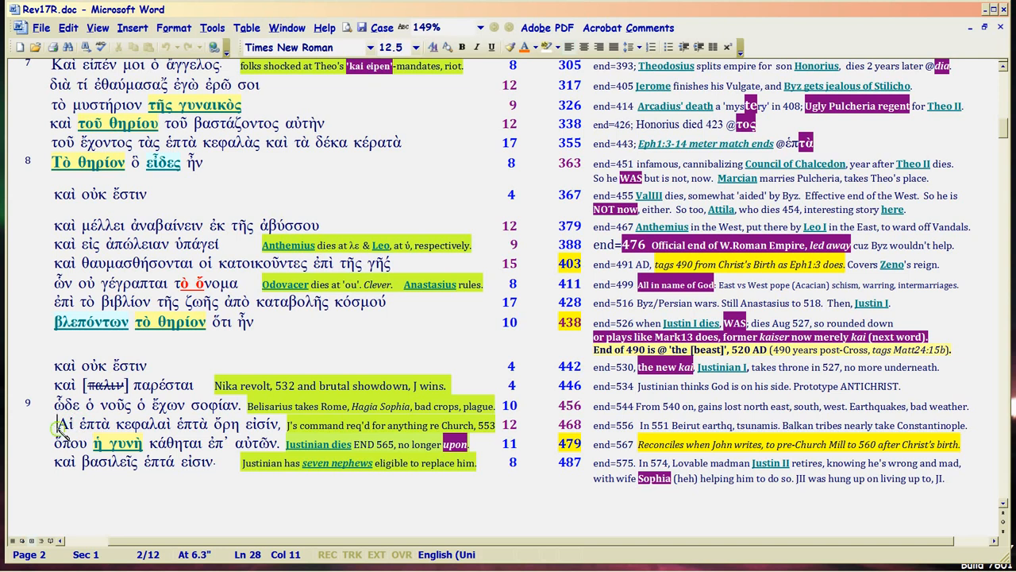
{"action": "double_click", "coordinate": [63, 423]}
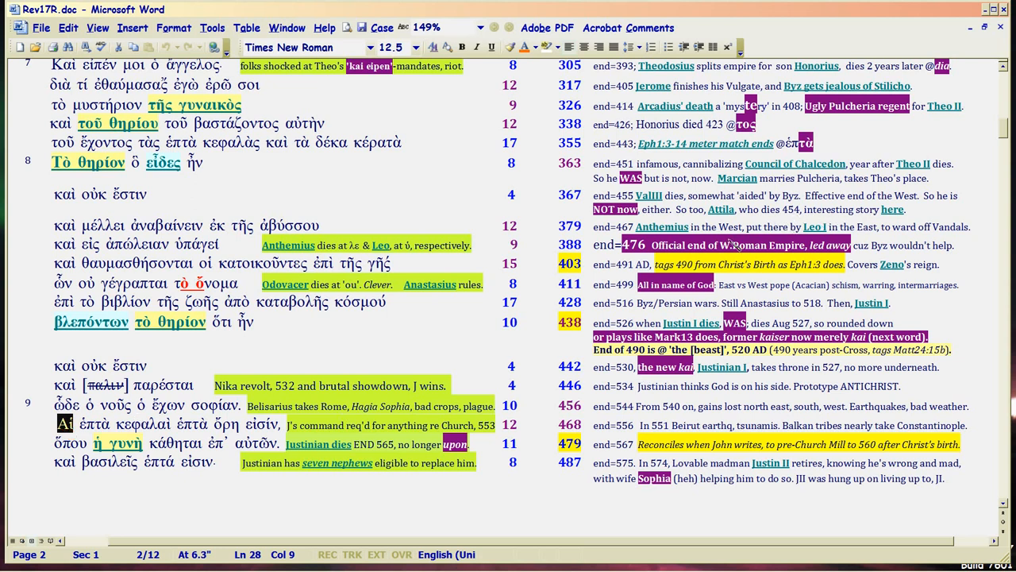
{"action": "mouse_move", "coordinate": [794, 163]}
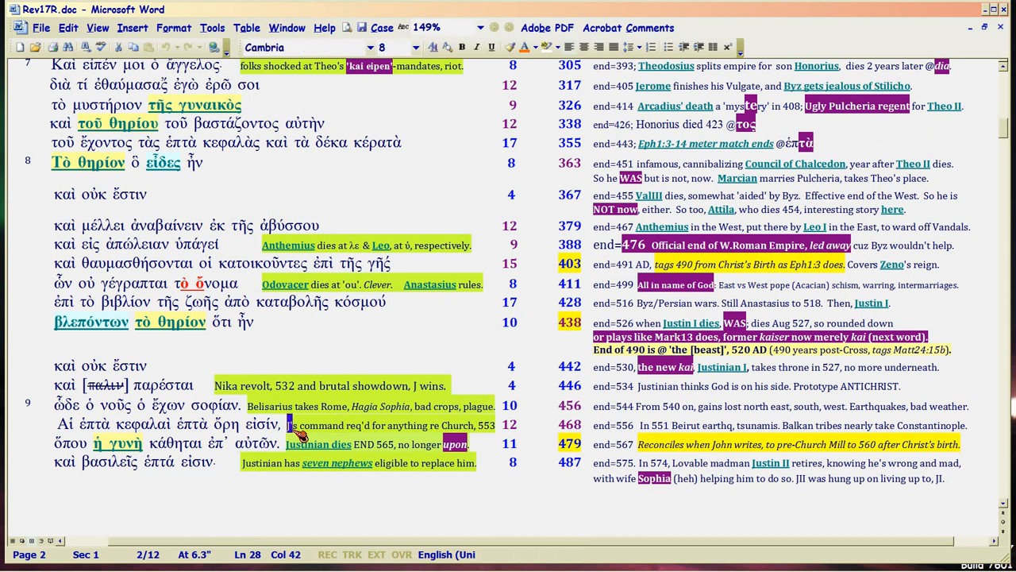
{"action": "mouse_move", "coordinate": [139, 436]}
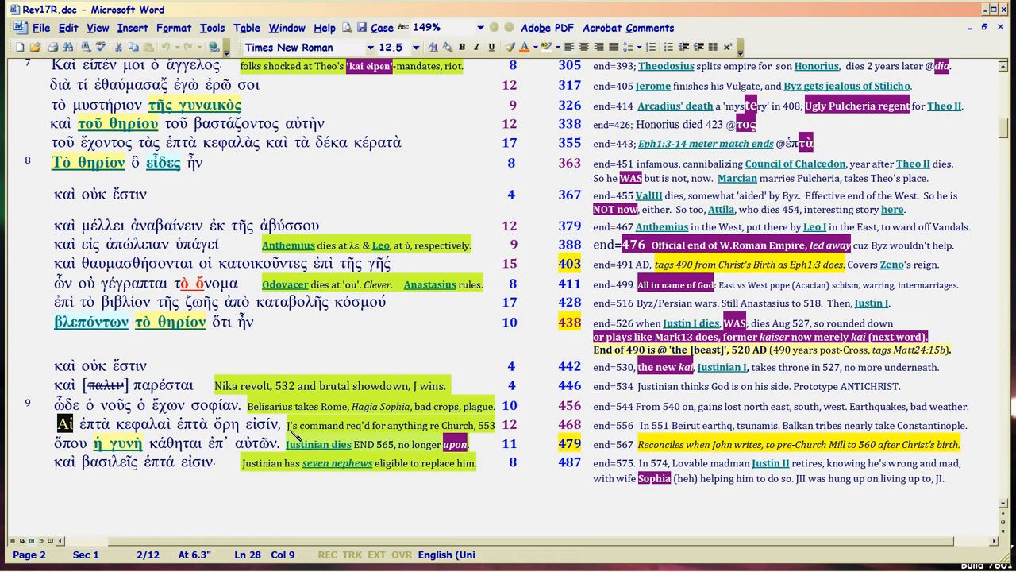
{"action": "left_click", "coordinate": [65, 423]}
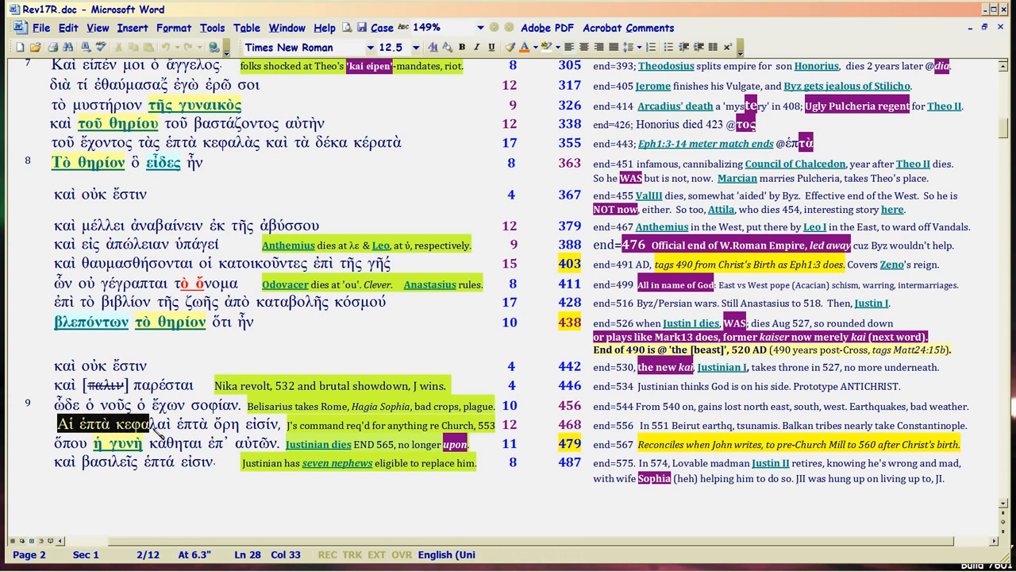
{"action": "left_click", "coordinate": [170, 429]}
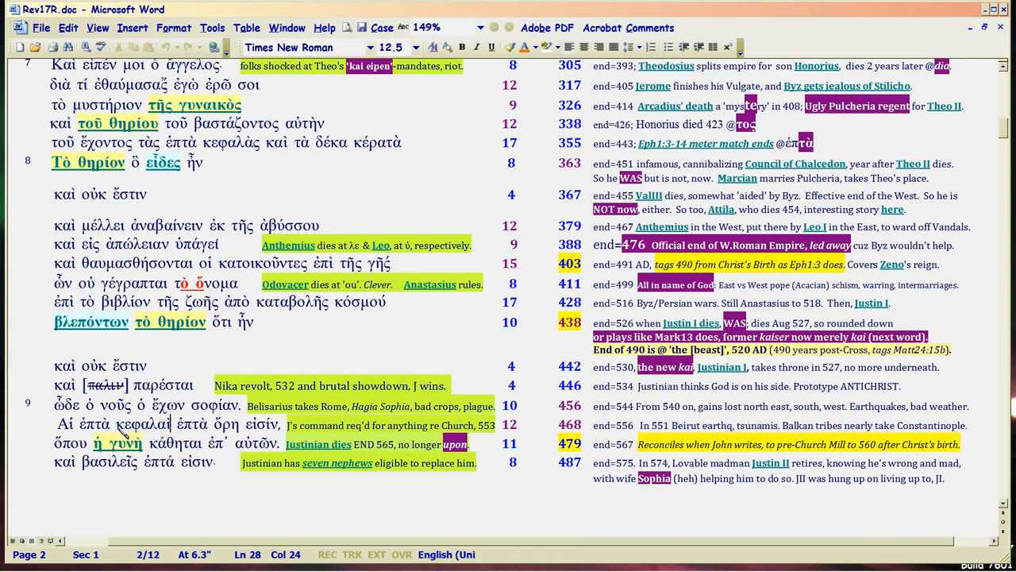
{"action": "double_click", "coordinate": [128, 423]}
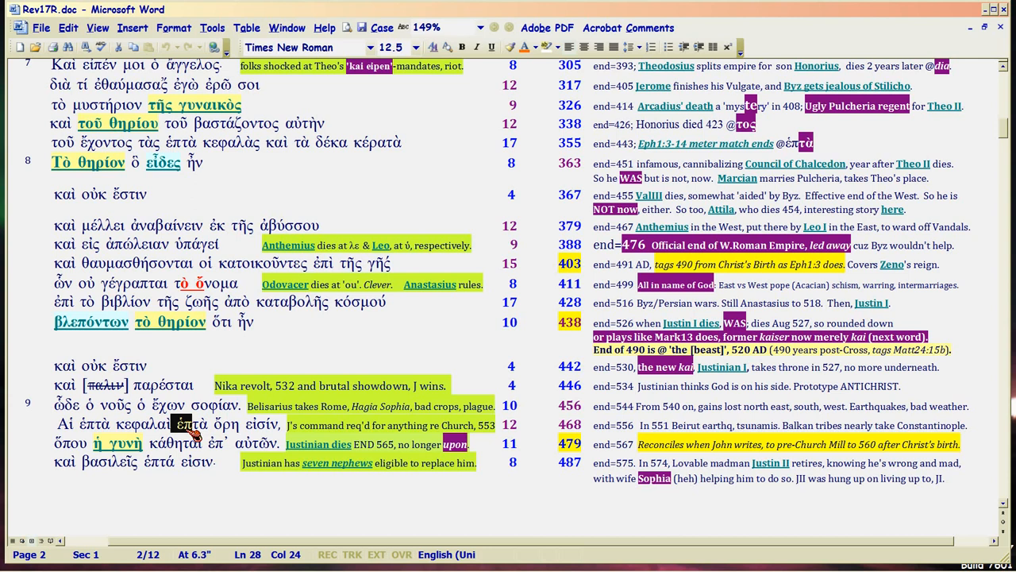
{"action": "mouse_move", "coordinate": [230, 429]}
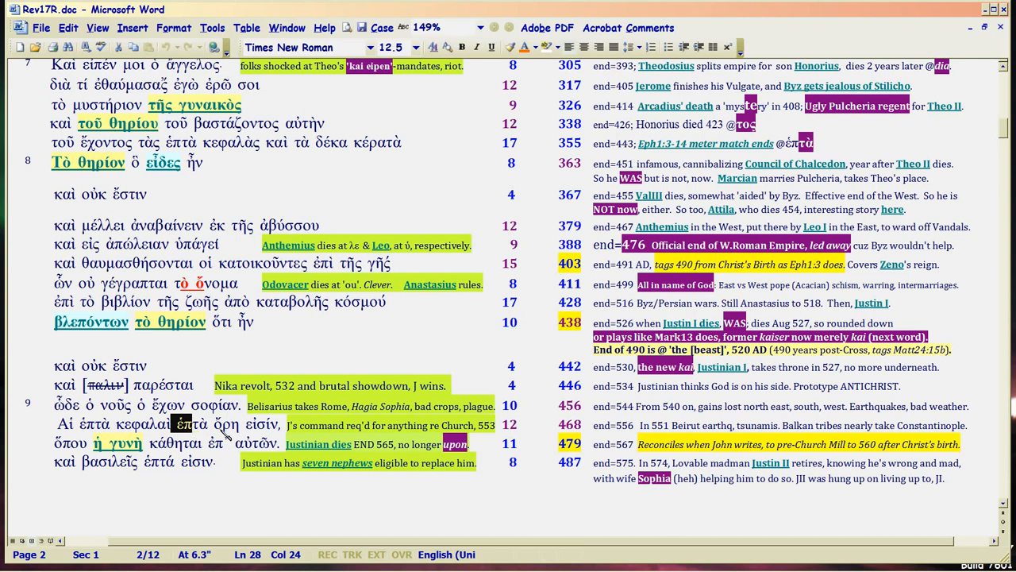
{"action": "left_click", "coordinate": [225, 423]}
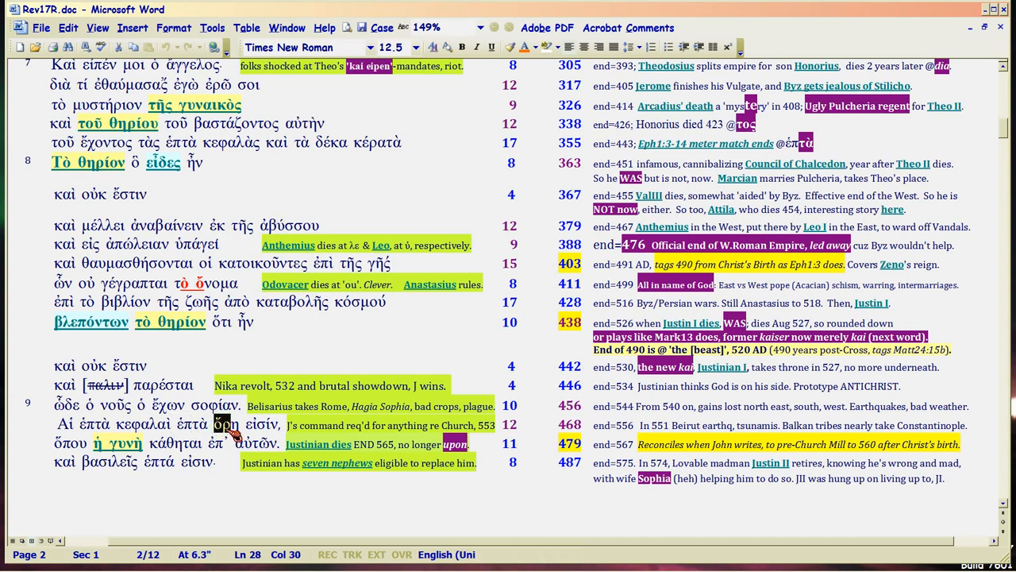
{"action": "mouse_move", "coordinate": [54, 413]}
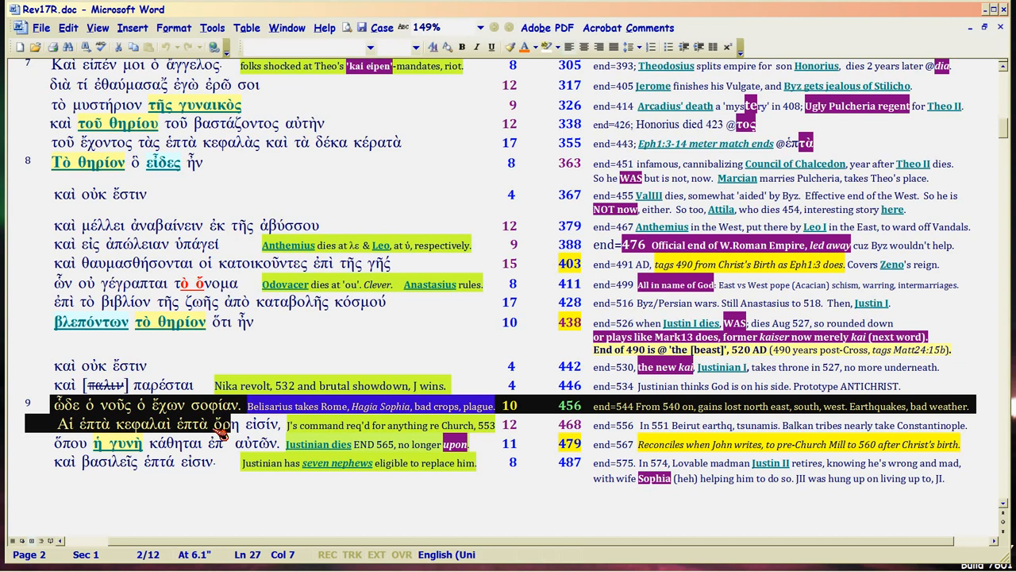
{"action": "mouse_move", "coordinate": [242, 435]}
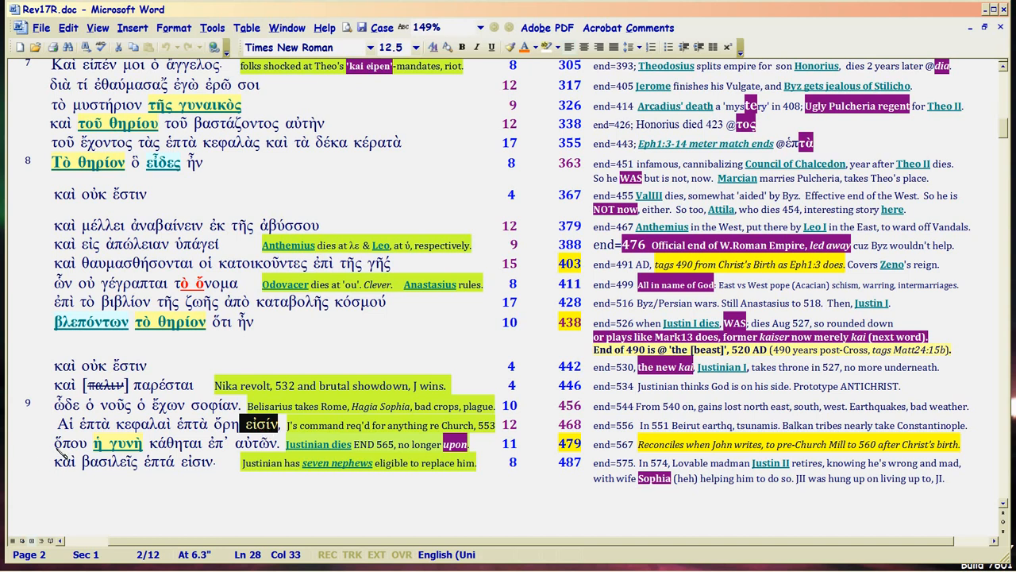
{"action": "left_click", "coordinate": [55, 443]}
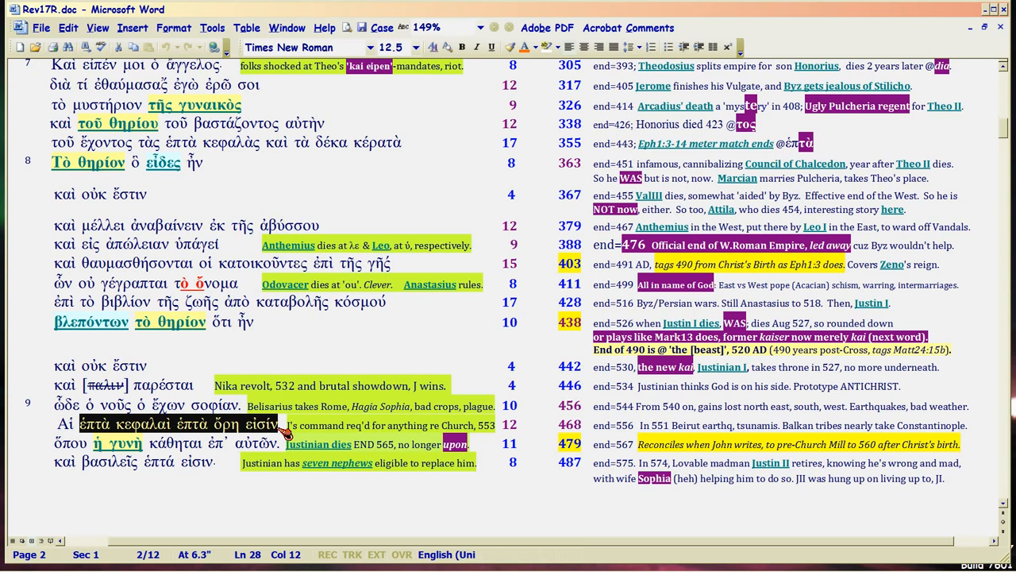
{"action": "left_click", "coordinate": [243, 424]}
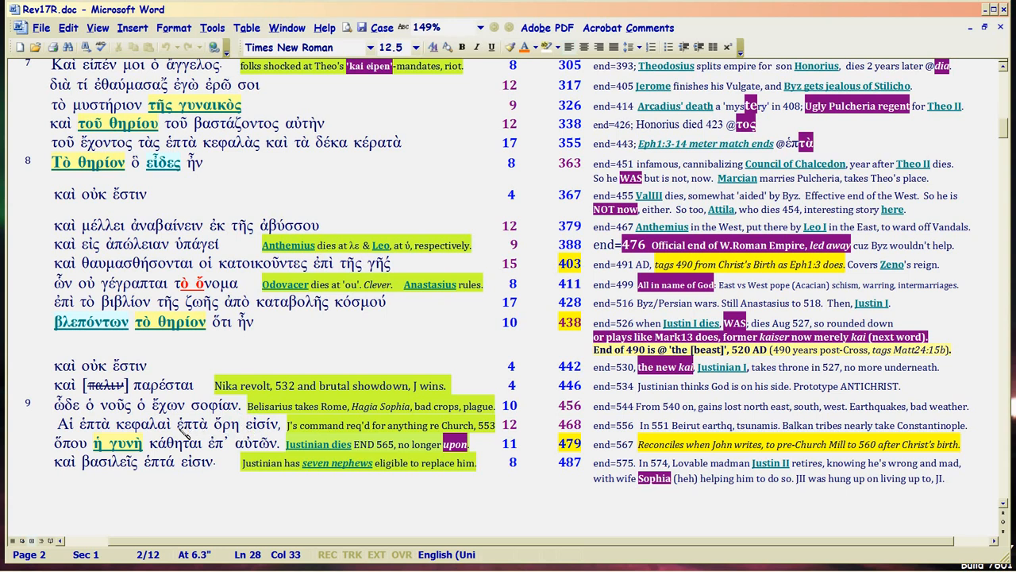
{"action": "left_click", "coordinate": [238, 423]}
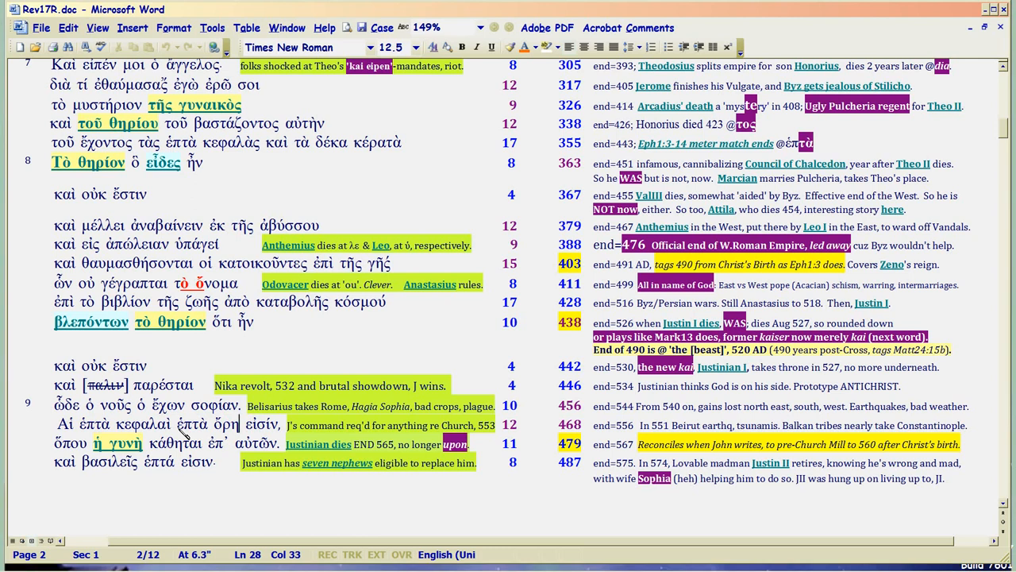
{"action": "double_click", "coordinate": [95, 423]}
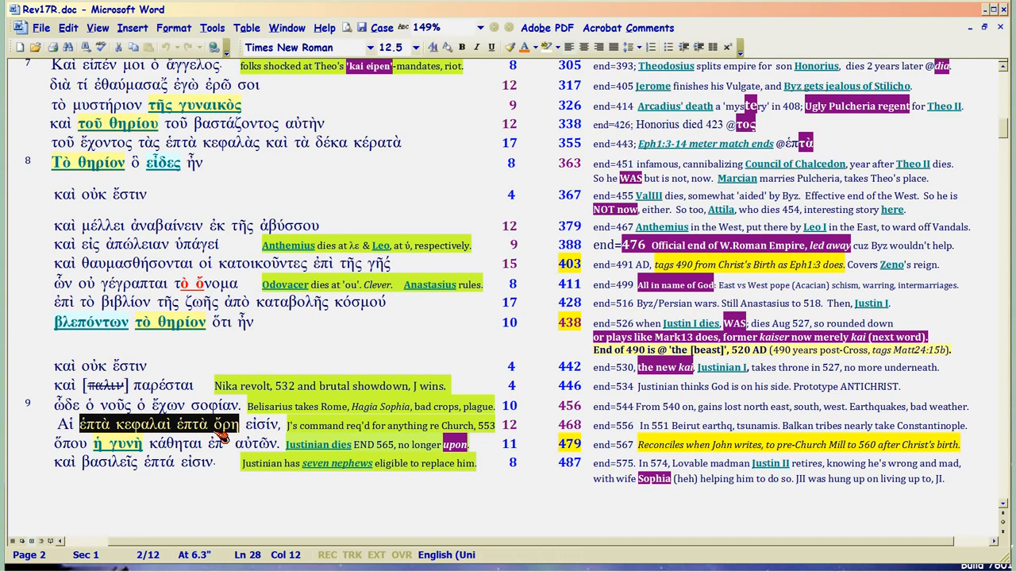
{"action": "left_click", "coordinate": [226, 423]}
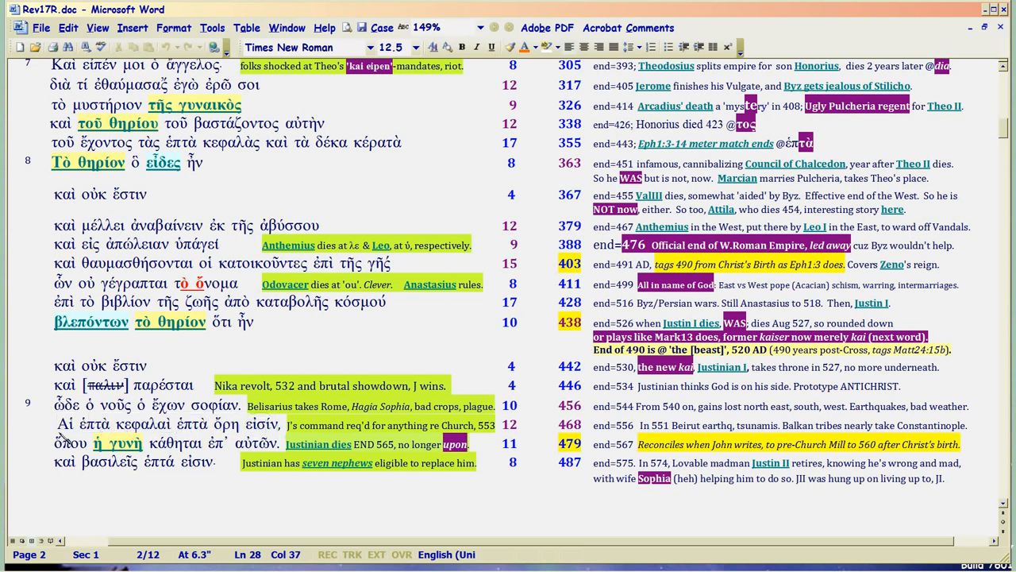
{"action": "double_click", "coordinate": [150, 424]}
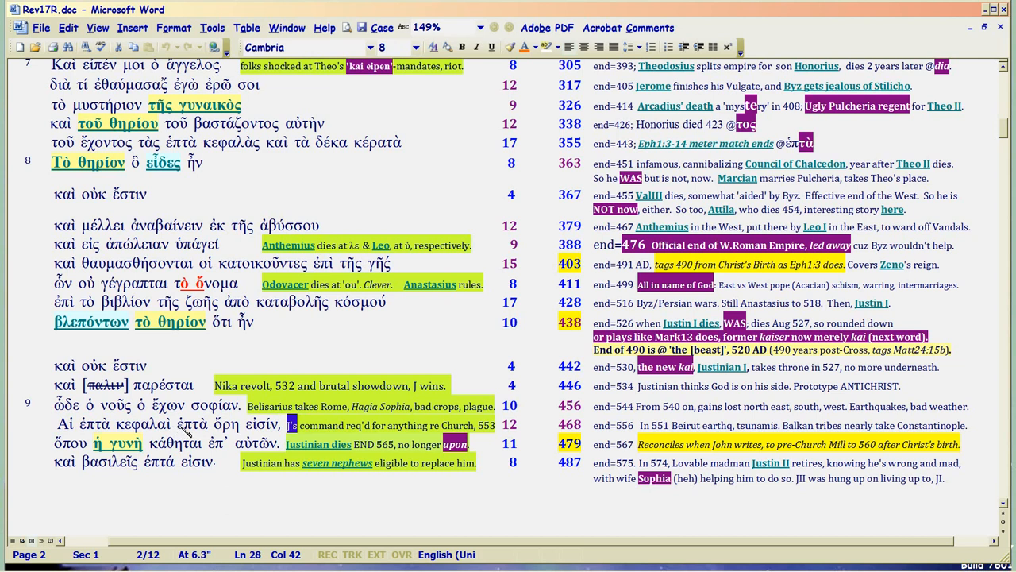
{"action": "double_click", "coordinate": [143, 424]}
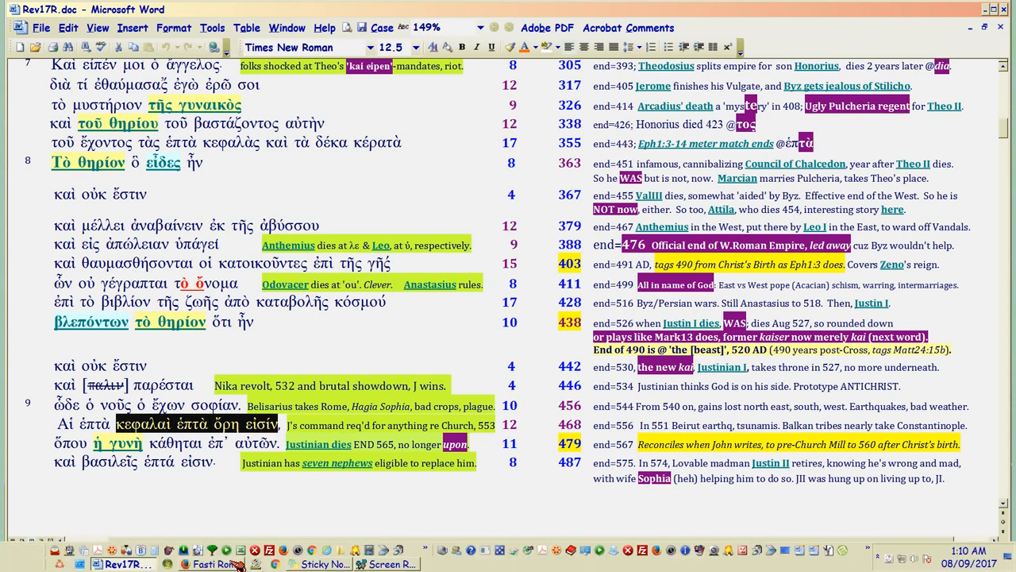
Open Firefox, view the Justinian's wars page, then show the Seven Mountains results.
{"action": "left_click", "coordinate": [214, 564]}
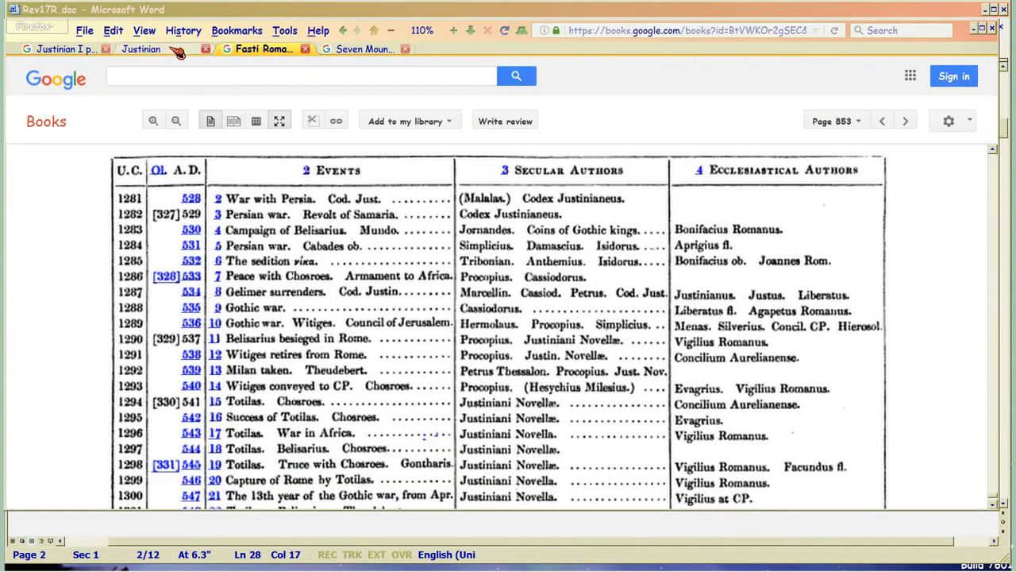
{"action": "left_click", "coordinate": [141, 48]}
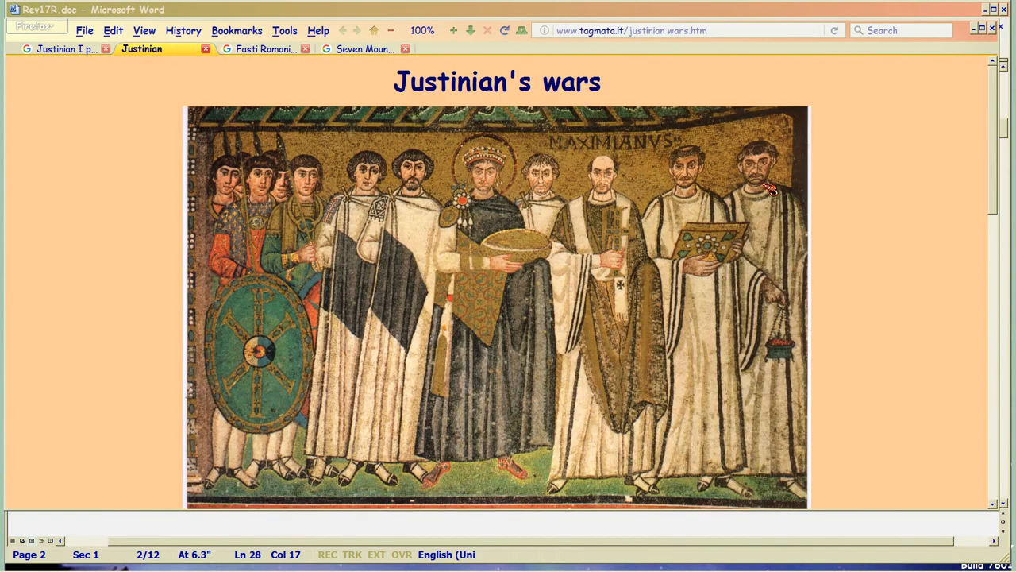
{"action": "mouse_move", "coordinate": [377, 187]}
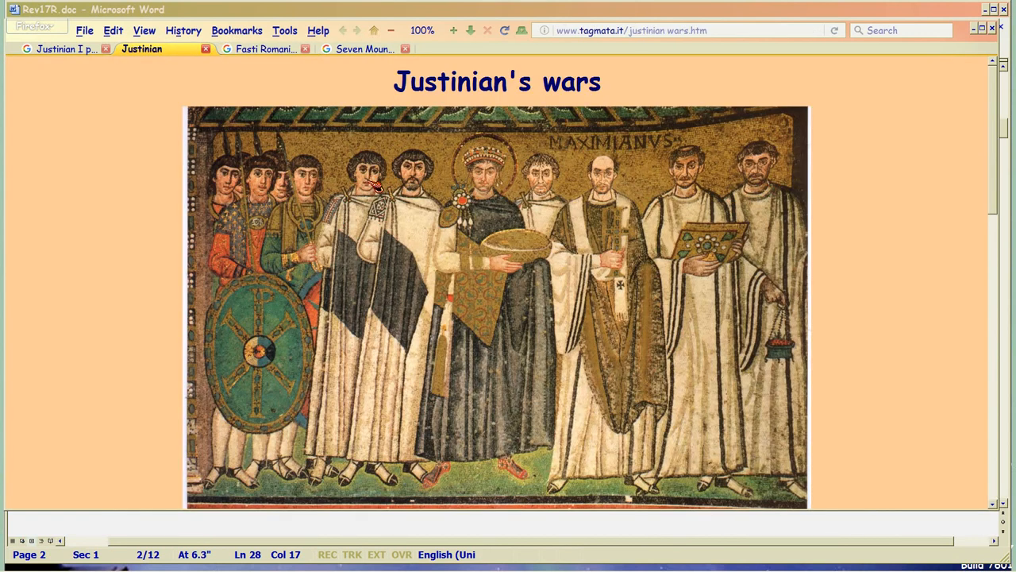
{"action": "mouse_move", "coordinate": [367, 205]}
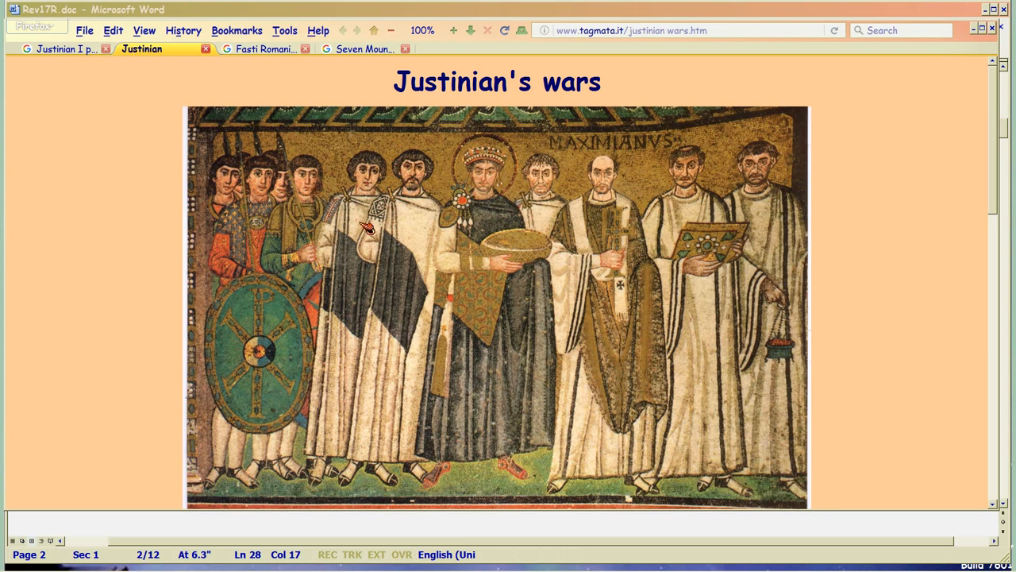
{"action": "mouse_move", "coordinate": [353, 222]}
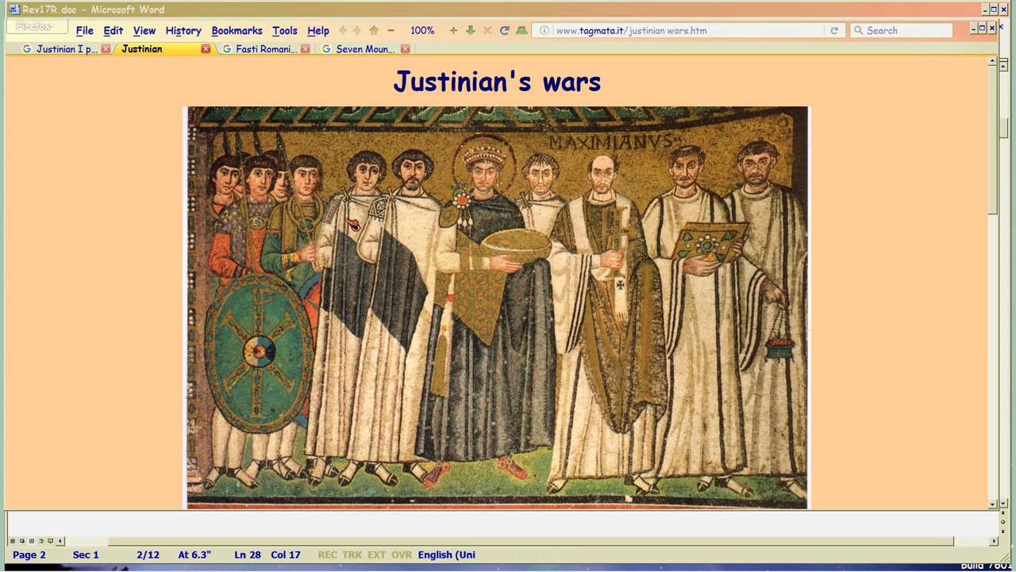
{"action": "mouse_move", "coordinate": [355, 260]}
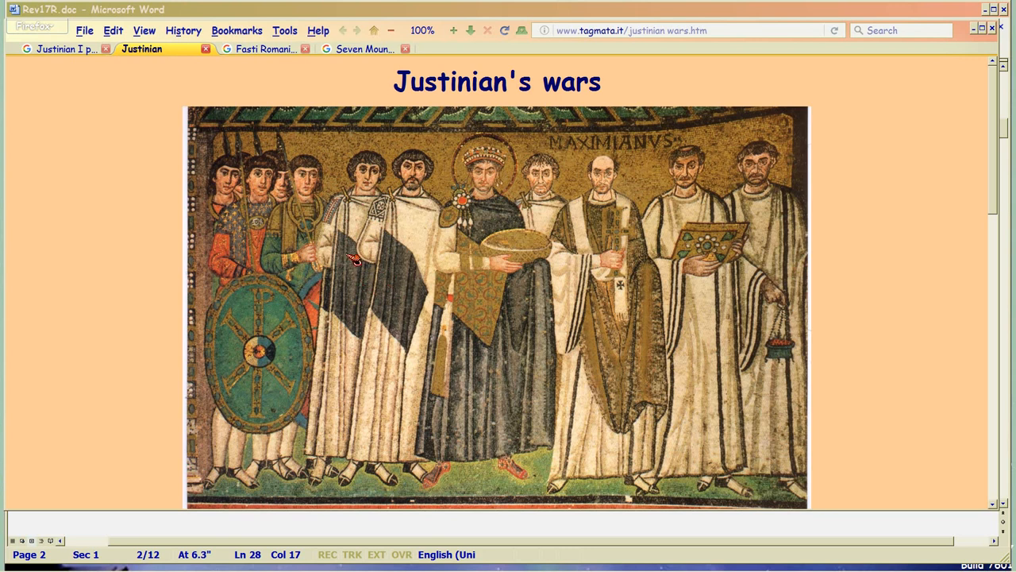
{"action": "mouse_move", "coordinate": [356, 231]}
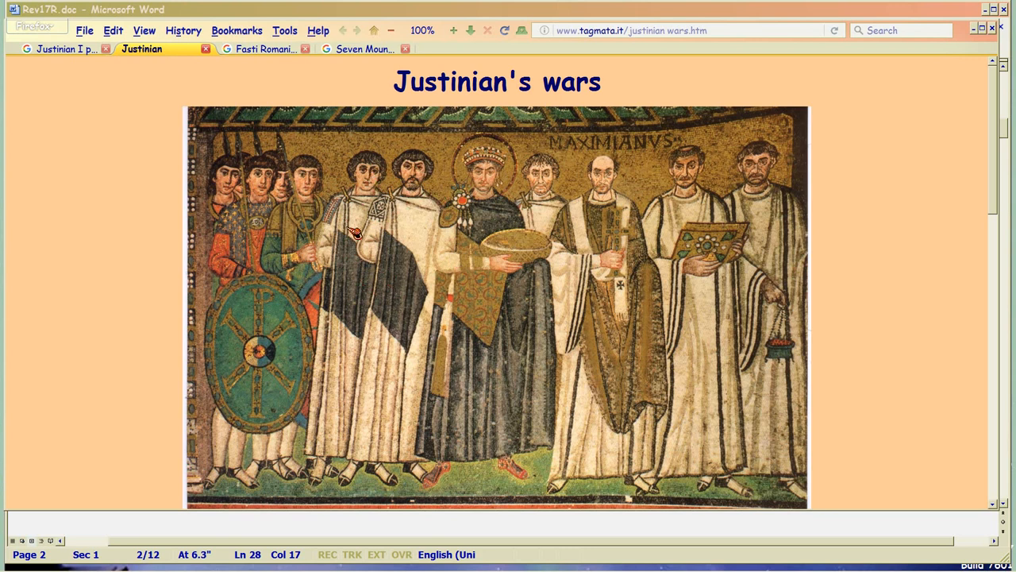
{"action": "mouse_move", "coordinate": [319, 197]}
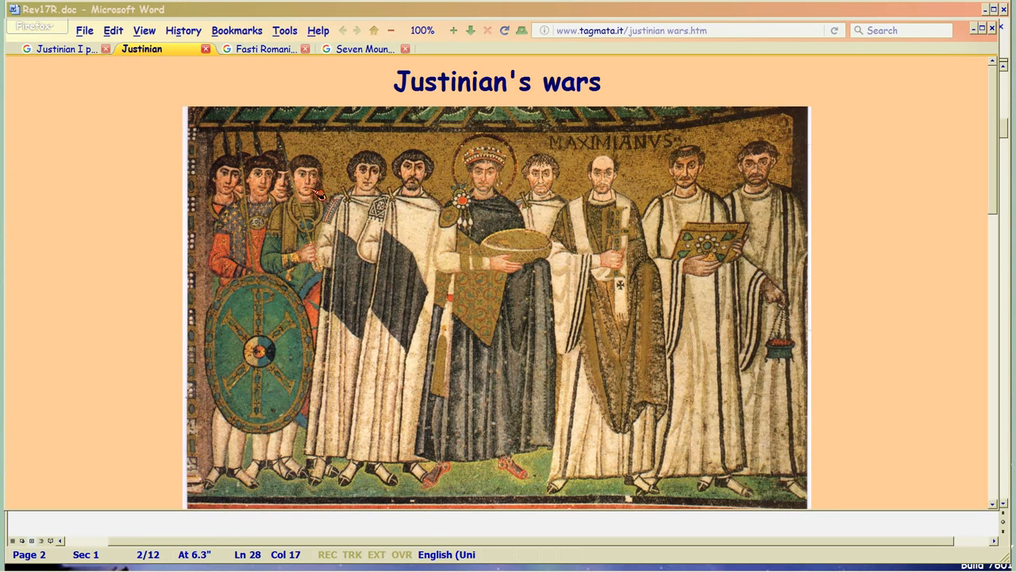
{"action": "mouse_move", "coordinate": [627, 230]}
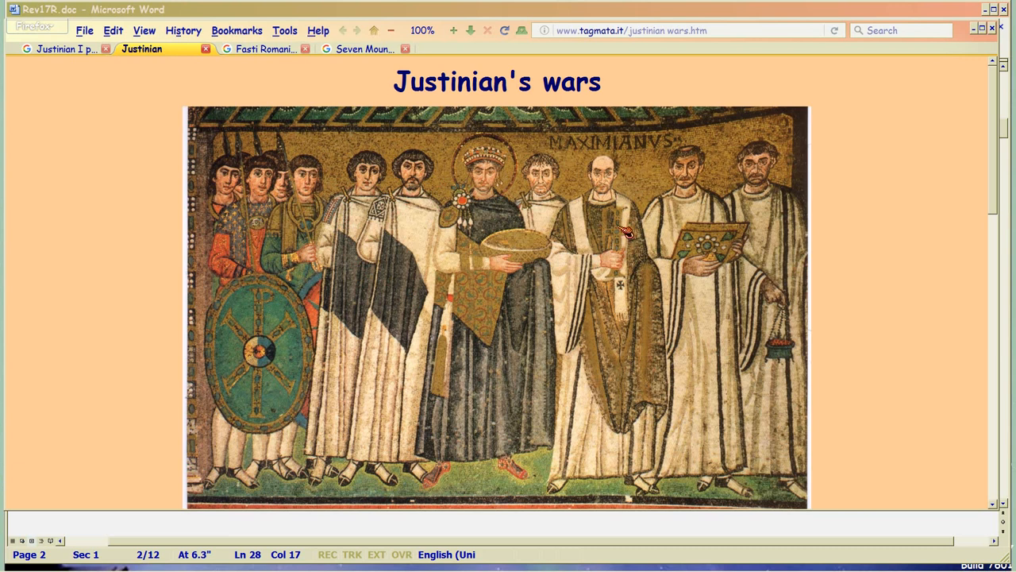
{"action": "mouse_move", "coordinate": [686, 209]}
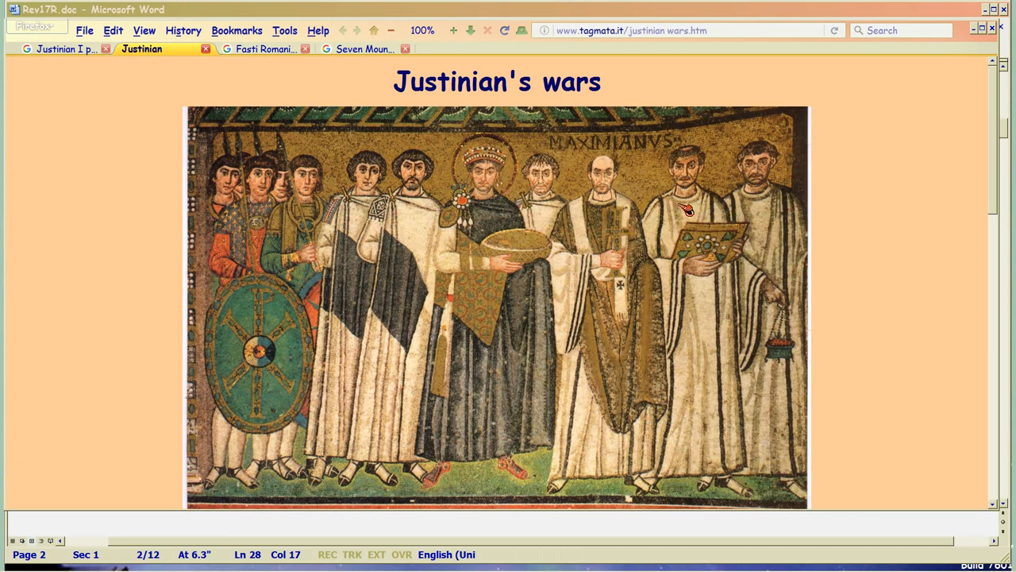
{"action": "mouse_move", "coordinate": [699, 325]}
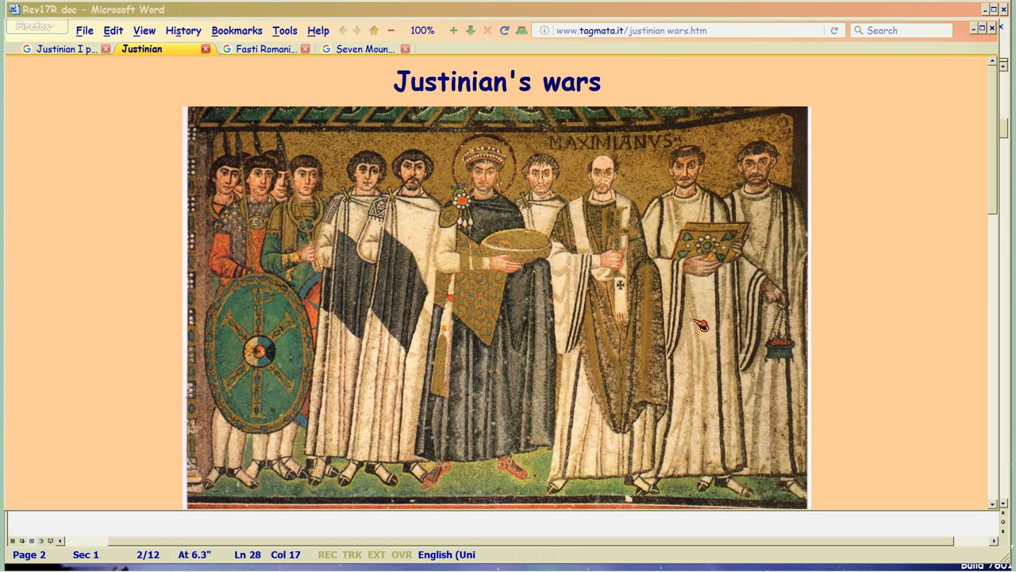
{"action": "mouse_move", "coordinate": [768, 276]}
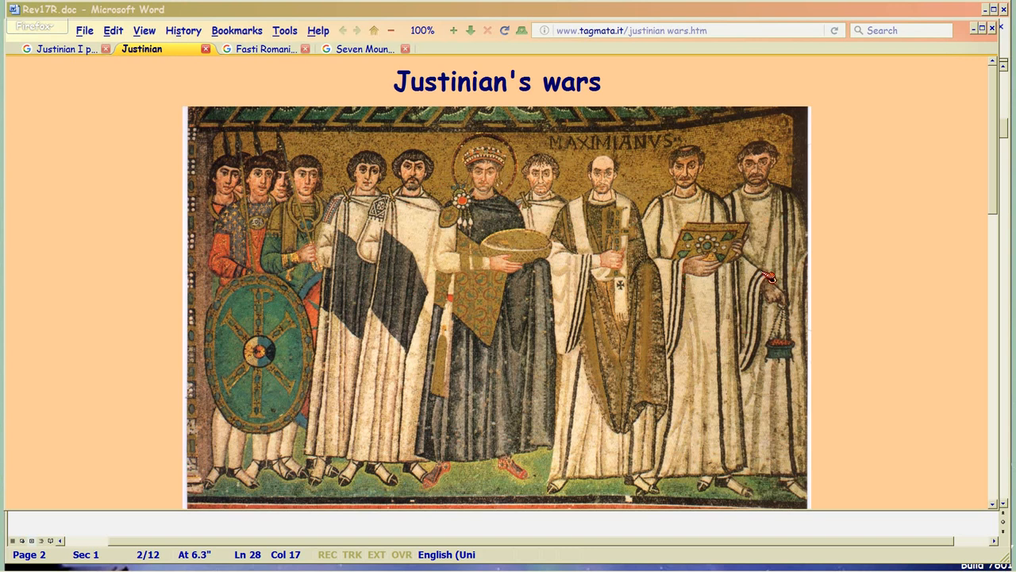
{"action": "mouse_move", "coordinate": [778, 353]}
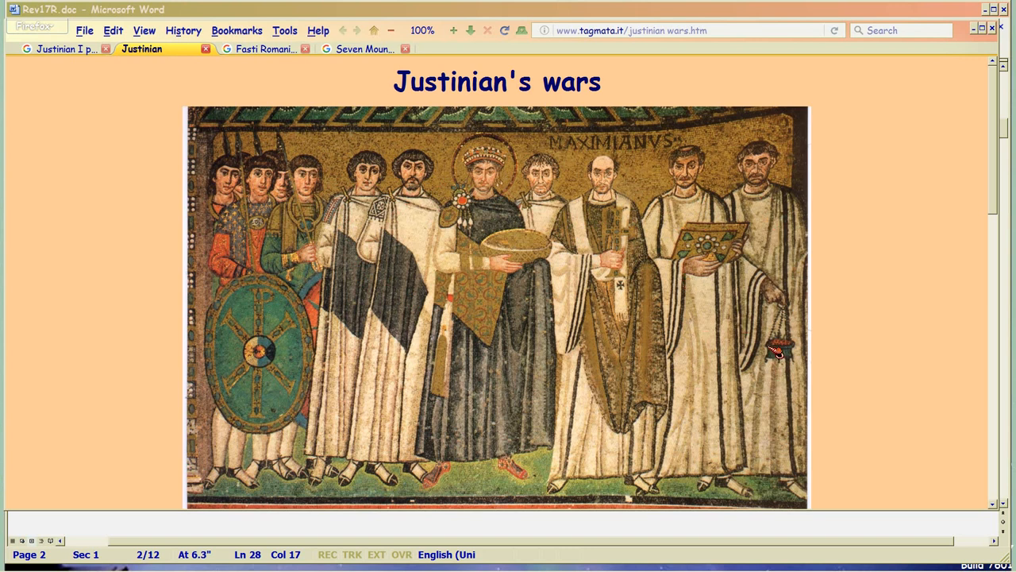
{"action": "mouse_move", "coordinate": [615, 401]}
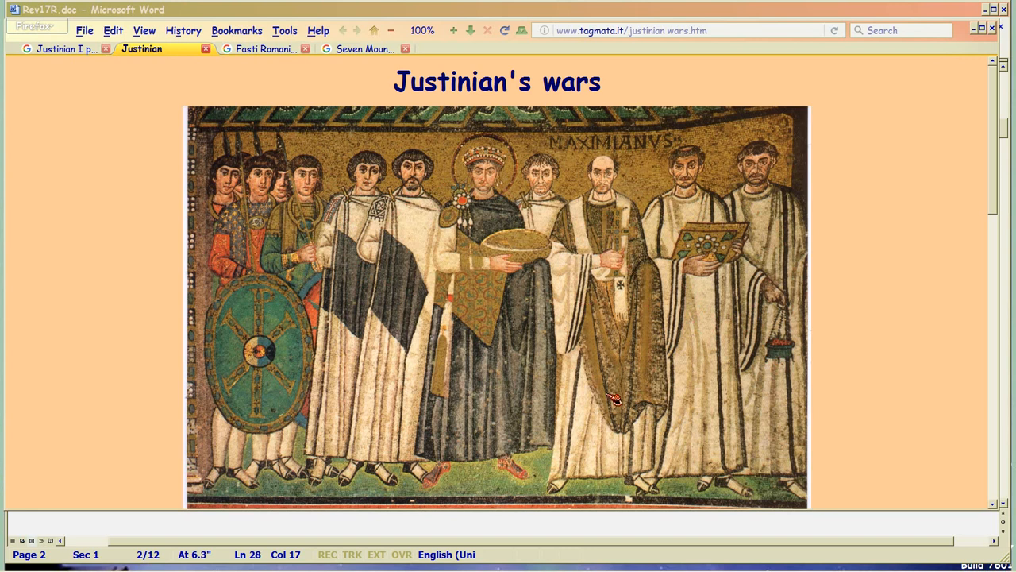
{"action": "mouse_move", "coordinate": [552, 197]}
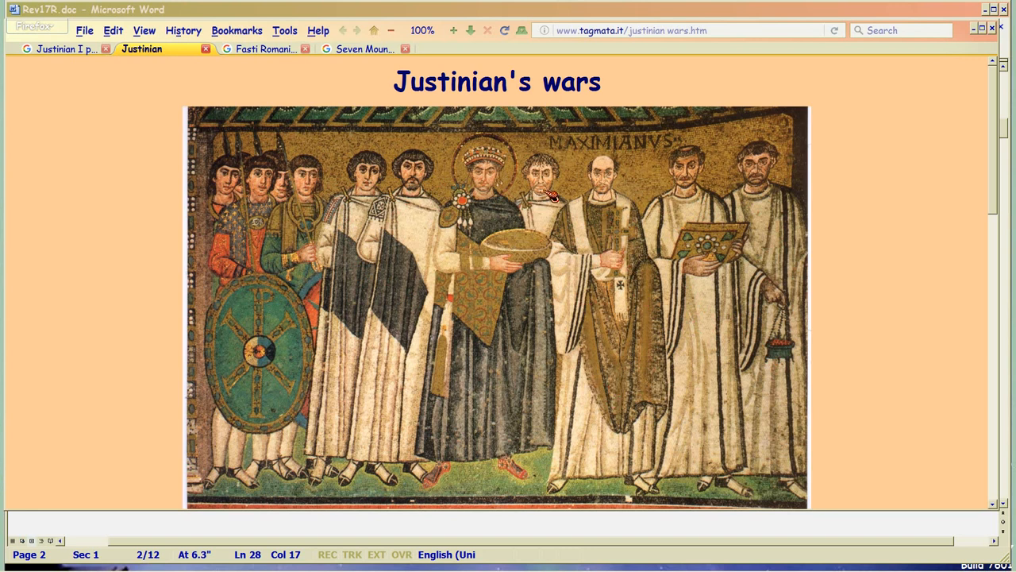
{"action": "mouse_move", "coordinate": [528, 189]}
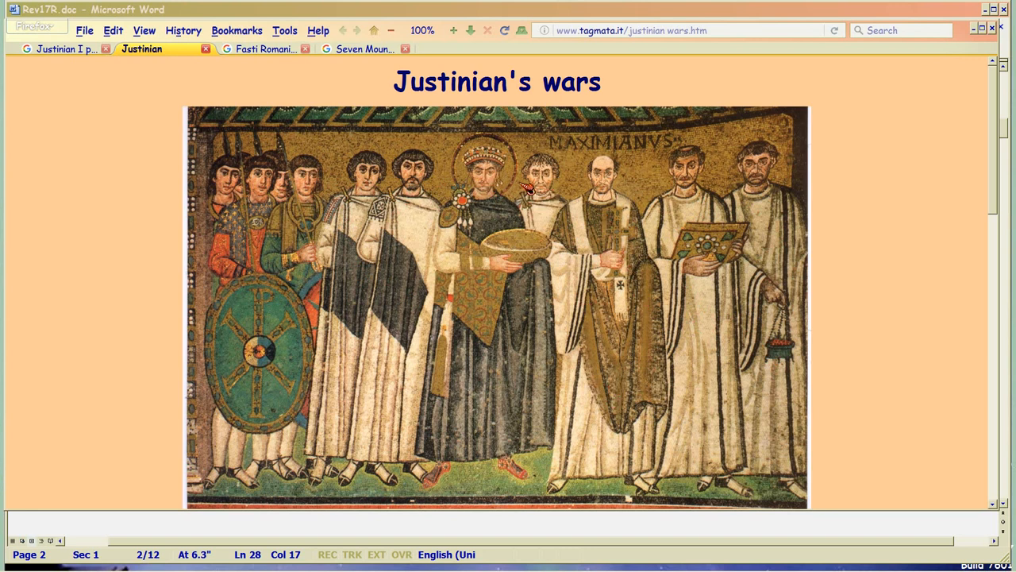
{"action": "mouse_move", "coordinate": [543, 191]}
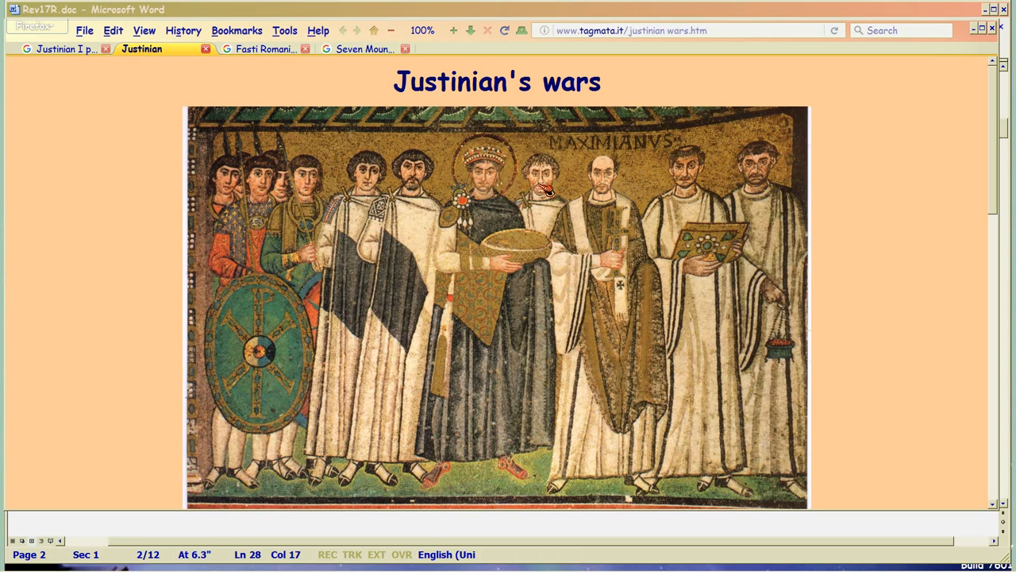
{"action": "mouse_move", "coordinate": [492, 208]}
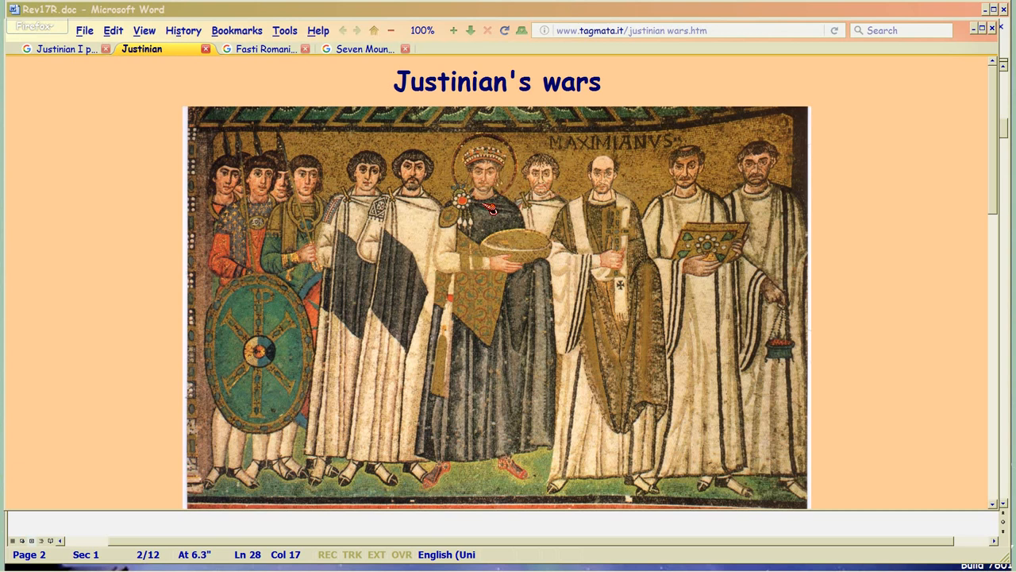
{"action": "mouse_move", "coordinate": [552, 207]}
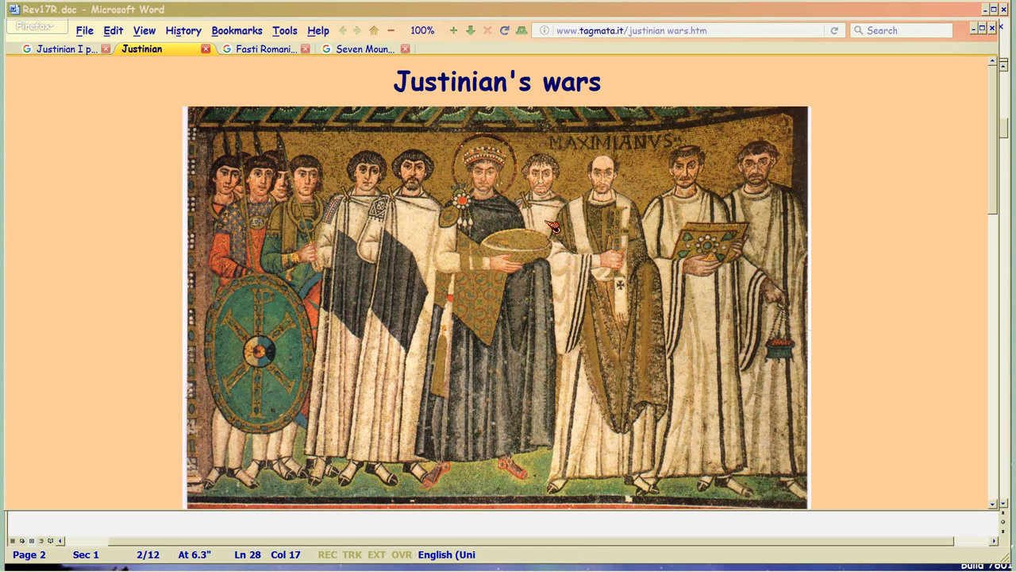
{"action": "mouse_move", "coordinate": [468, 266]}
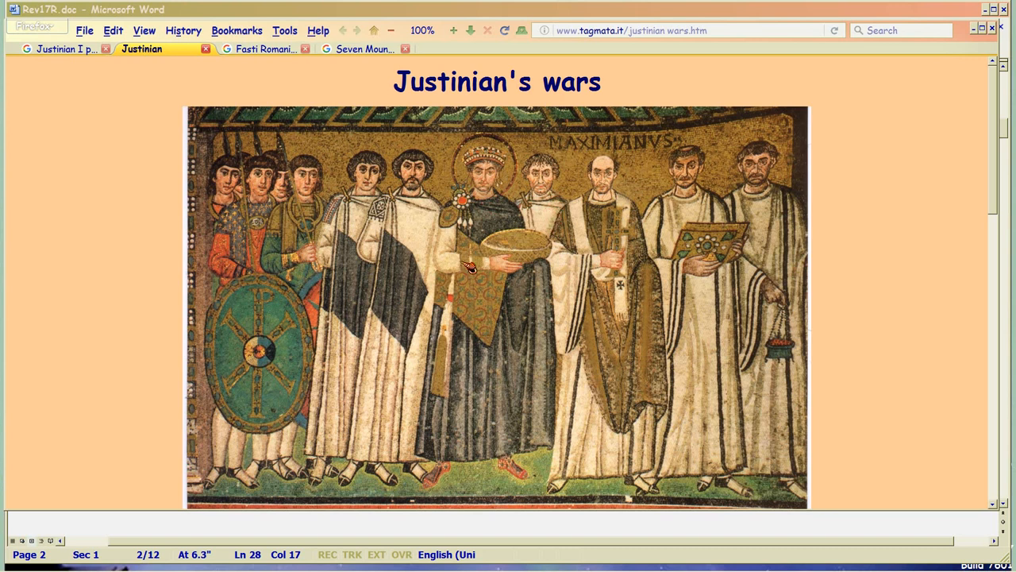
{"action": "mouse_move", "coordinate": [802, 290]}
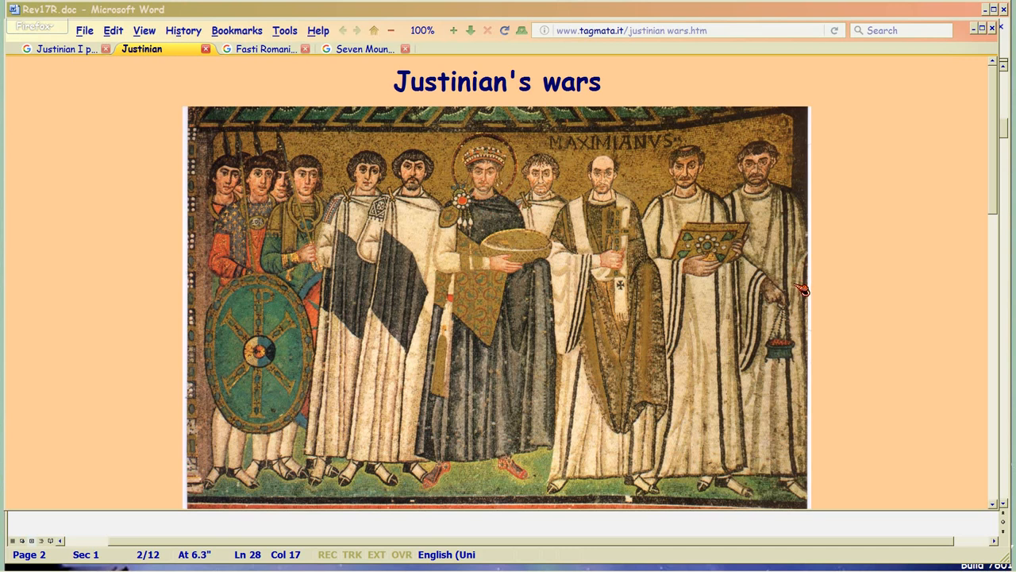
{"action": "mouse_move", "coordinate": [671, 313]}
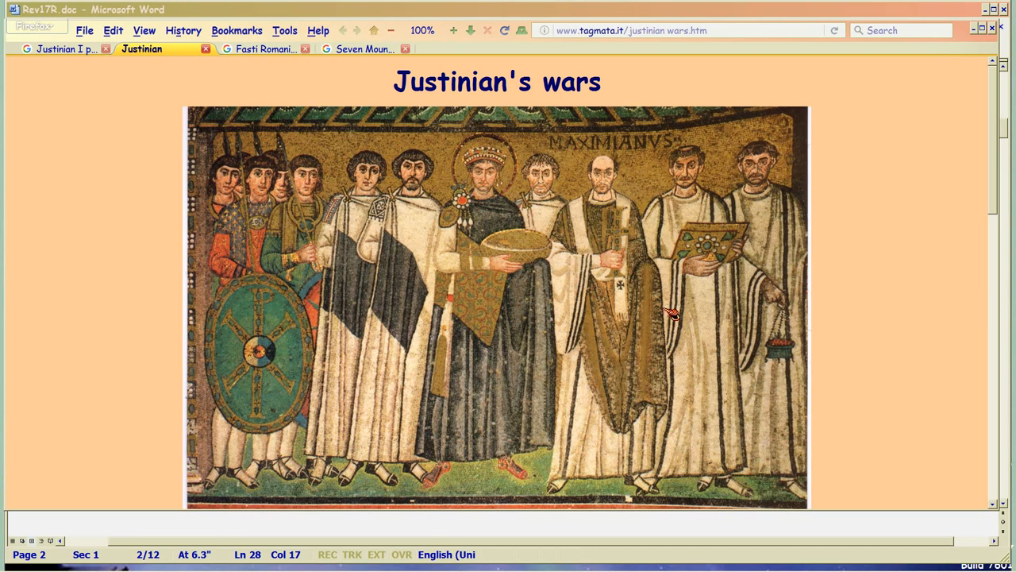
{"action": "left_click", "coordinate": [365, 49]}
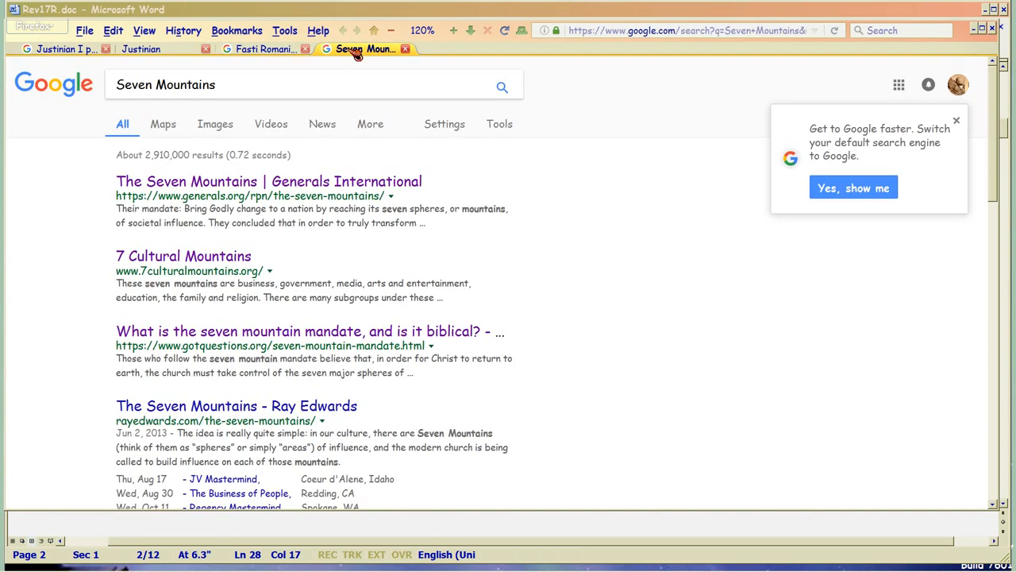
{"action": "mouse_move", "coordinate": [262, 189]}
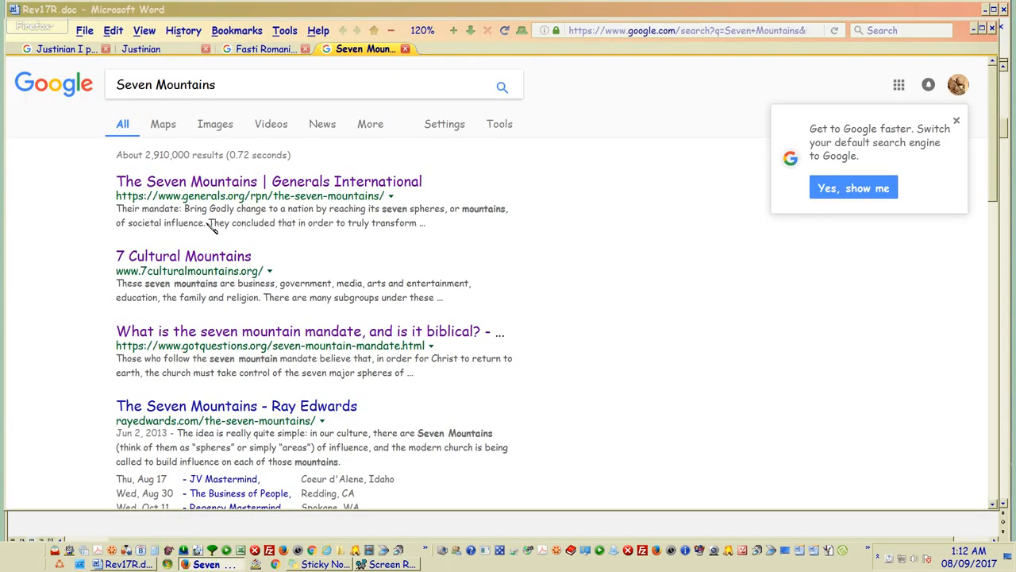
Return to the Fasti Romani Google Books page after the Seven Mountains results.
{"action": "left_click", "coordinate": [265, 48]}
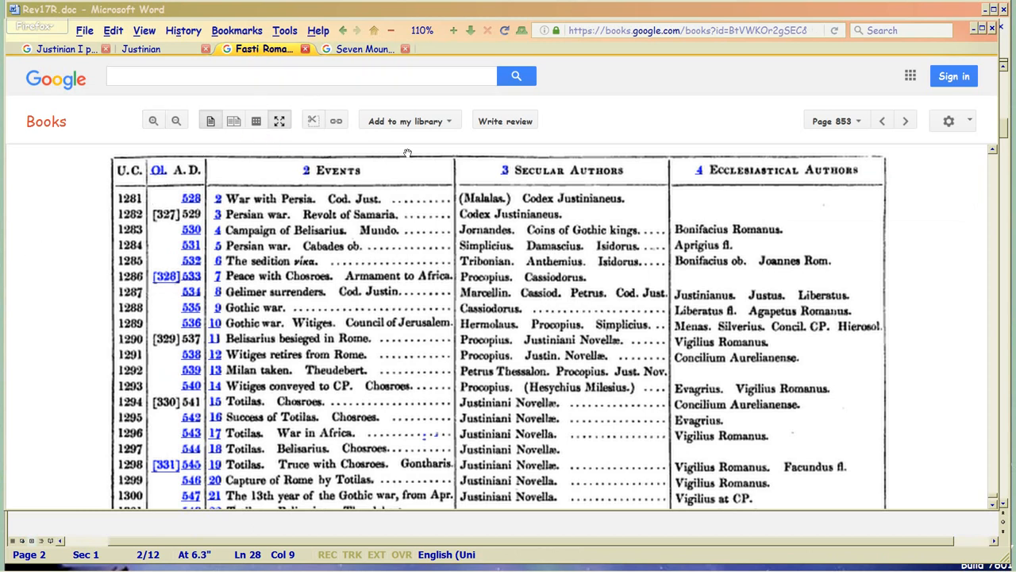
{"action": "mouse_move", "coordinate": [62, 223]}
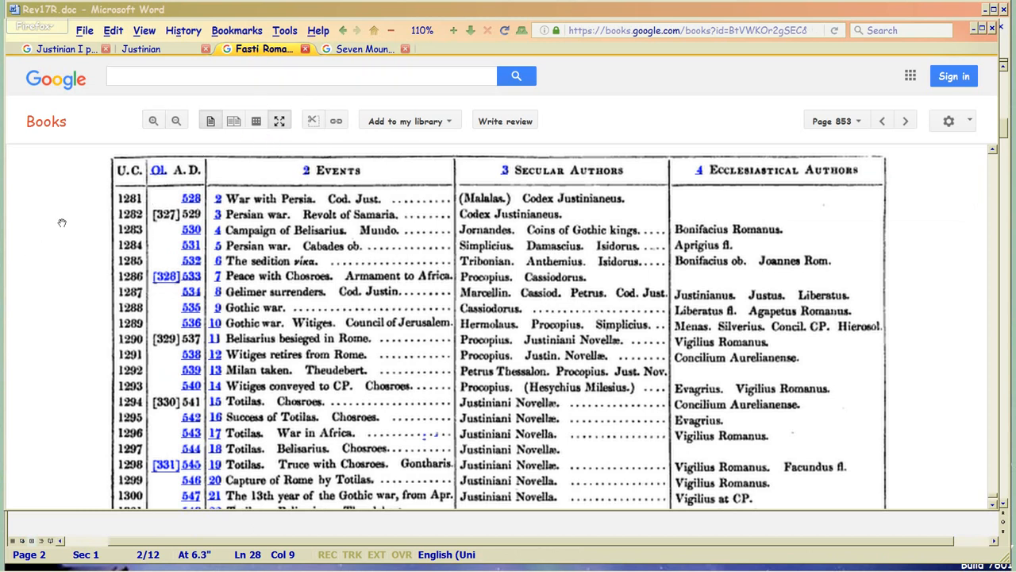
{"action": "mouse_move", "coordinate": [78, 208]}
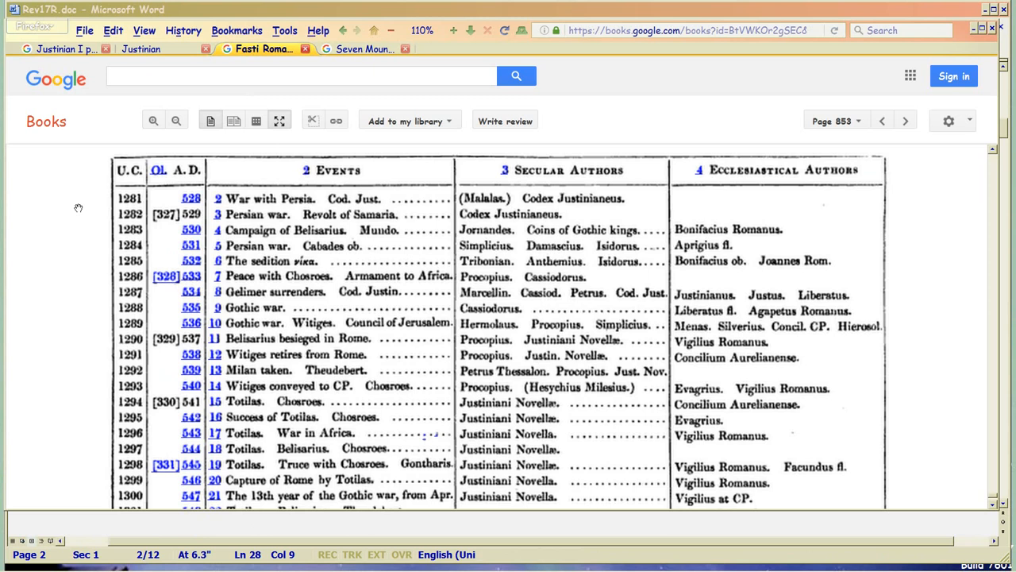
{"action": "mouse_move", "coordinate": [206, 211]}
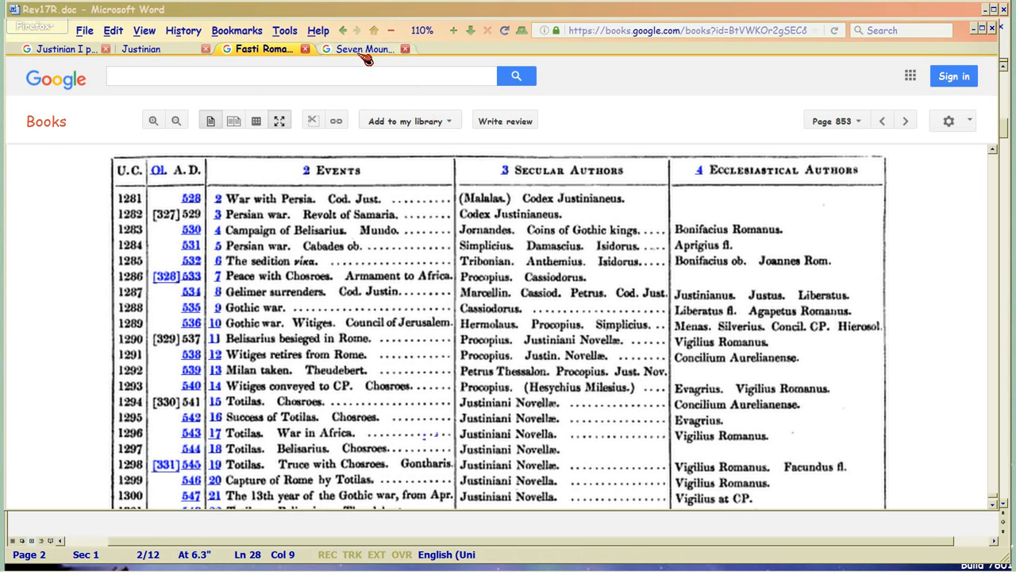
{"action": "left_click", "coordinate": [951, 121]}
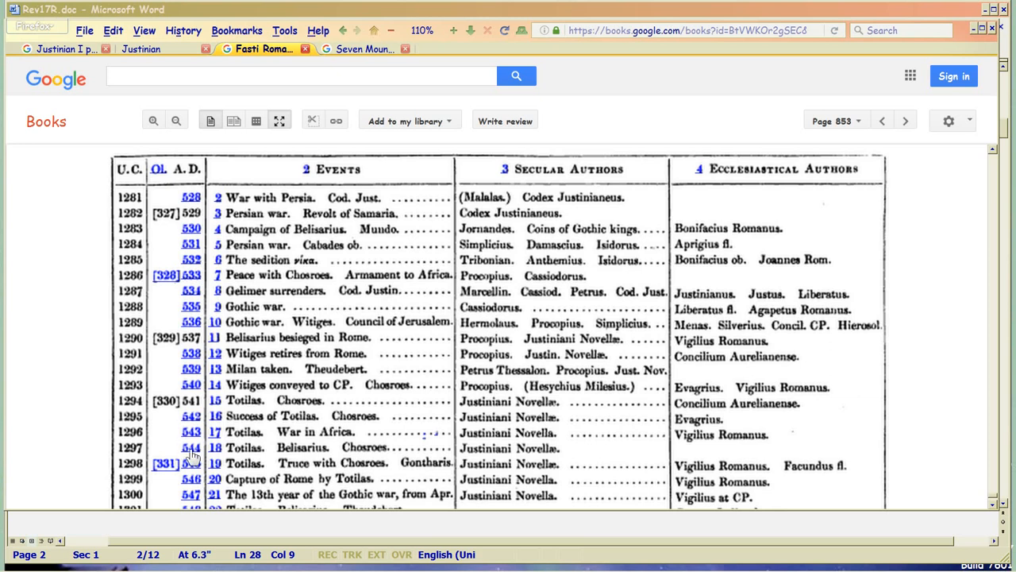
{"action": "scroll", "scroll_direction": "down", "scroll_amount": 3}
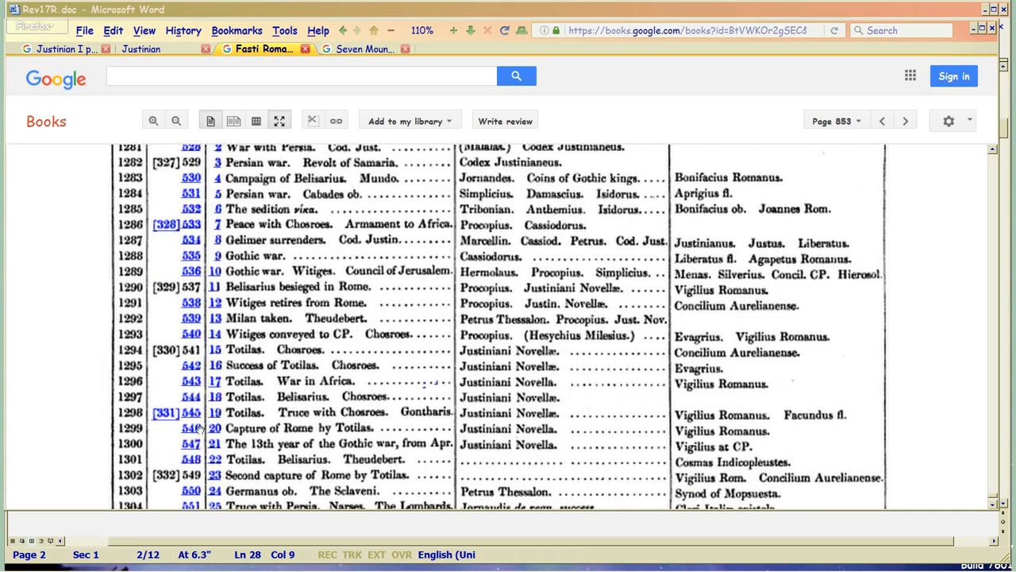
{"action": "scroll", "scroll_direction": "up", "scroll_amount": 3}
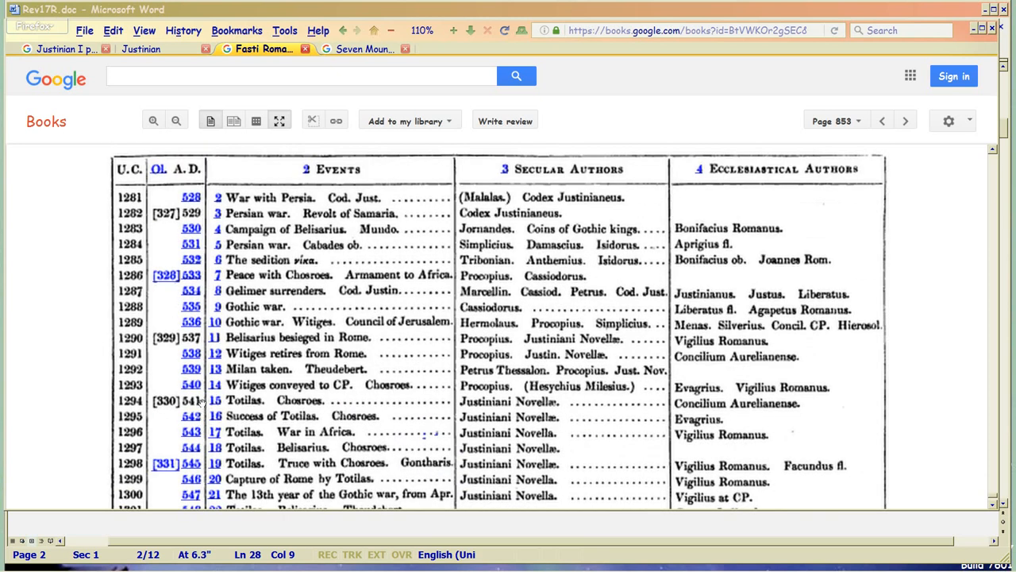
{"action": "mouse_move", "coordinate": [266, 282]}
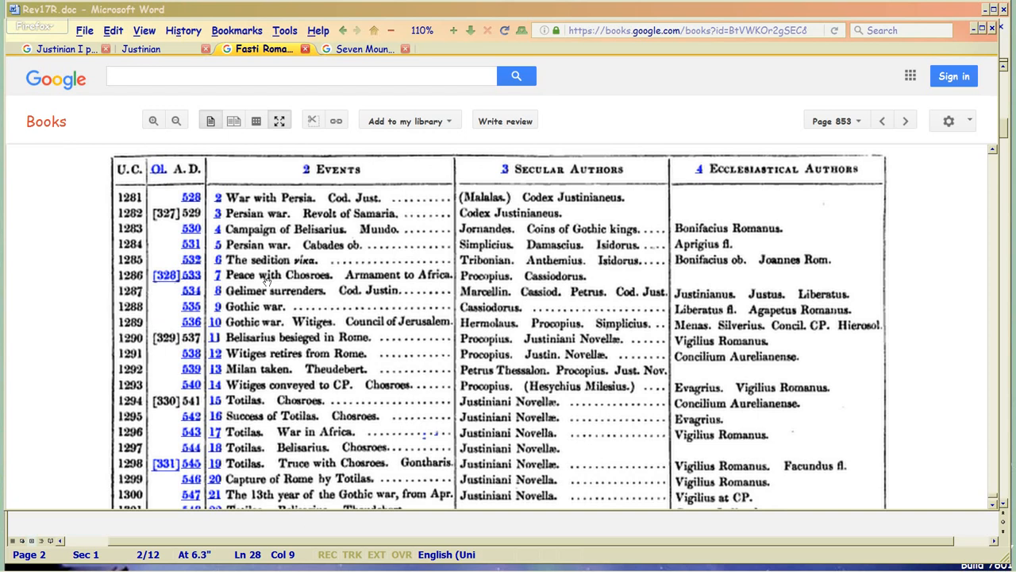
{"action": "mouse_move", "coordinate": [204, 391]}
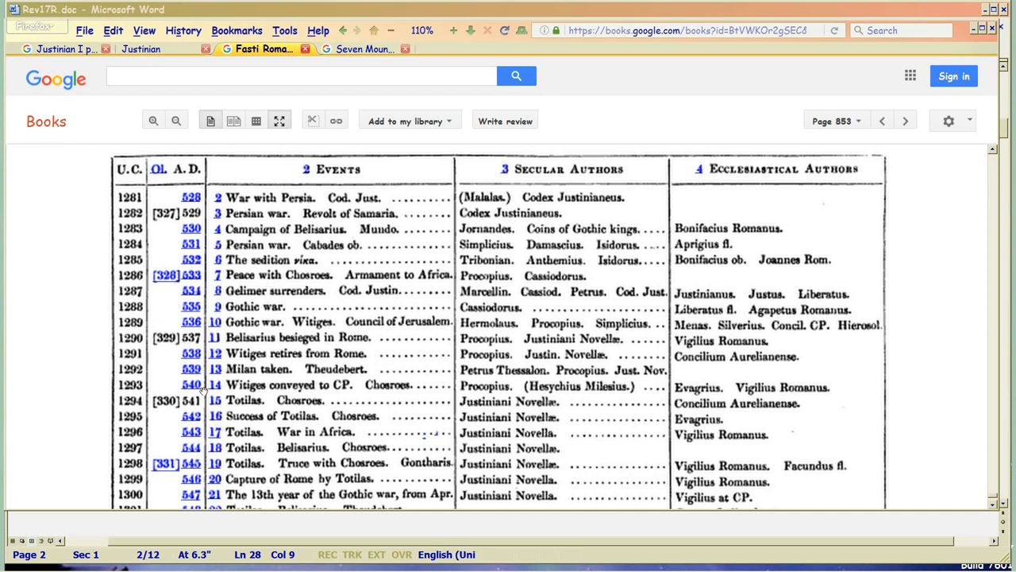
{"action": "scroll", "scroll_direction": "down", "scroll_amount": 3}
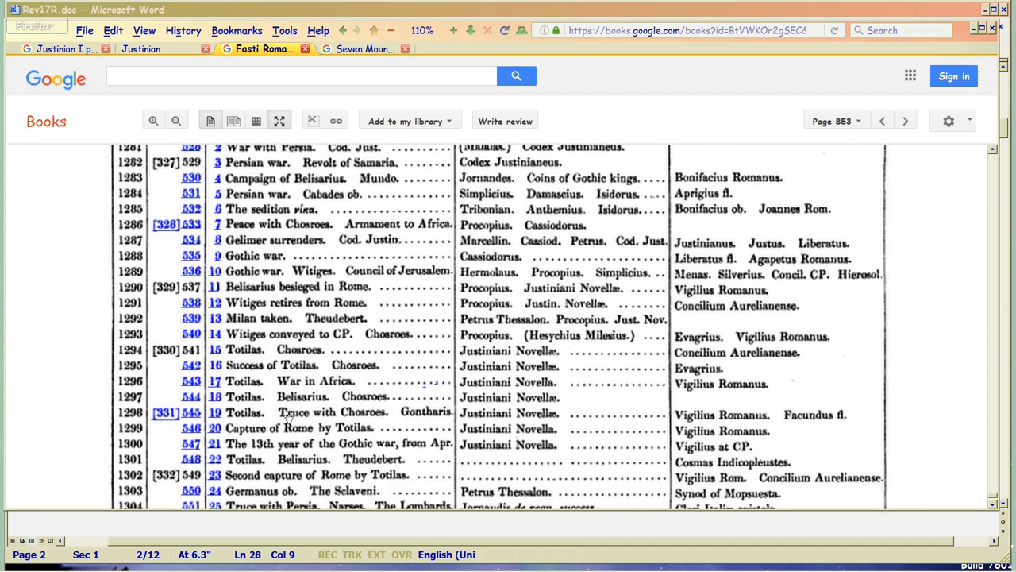
{"action": "scroll", "scroll_direction": "up", "scroll_amount": 3}
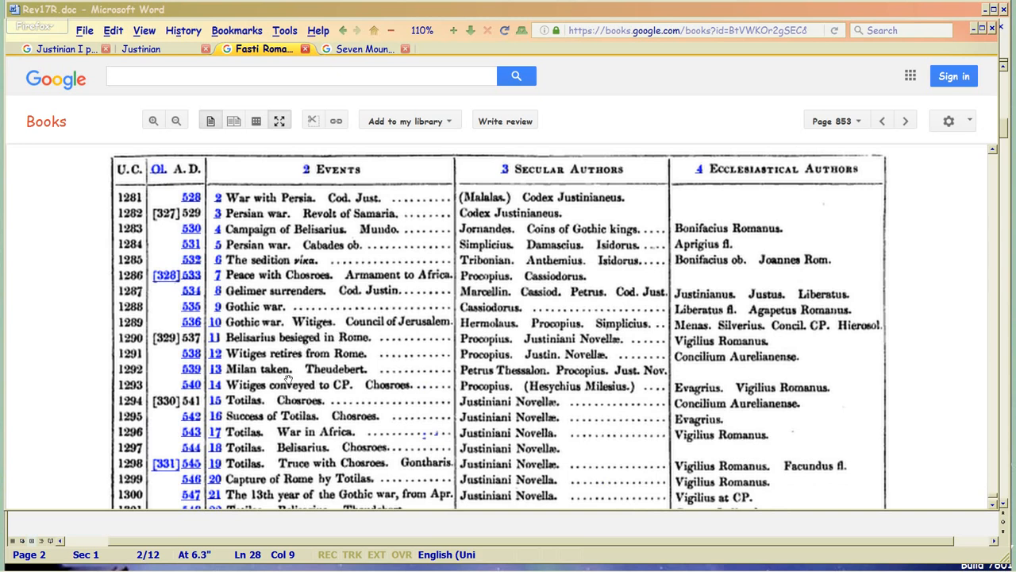
{"action": "scroll", "scroll_direction": "down", "scroll_amount": 3}
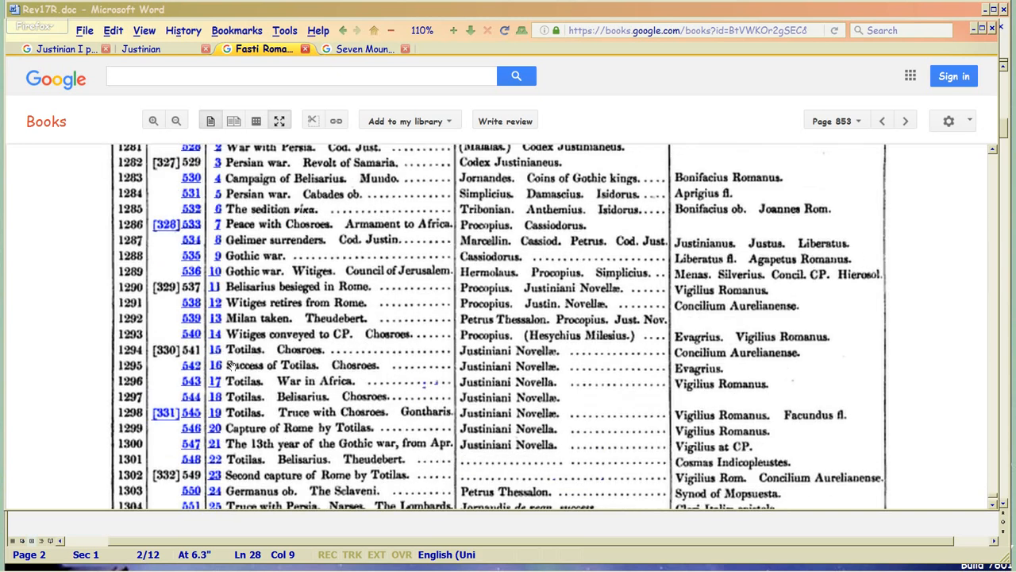
{"action": "scroll", "scroll_direction": "up", "scroll_amount": 3}
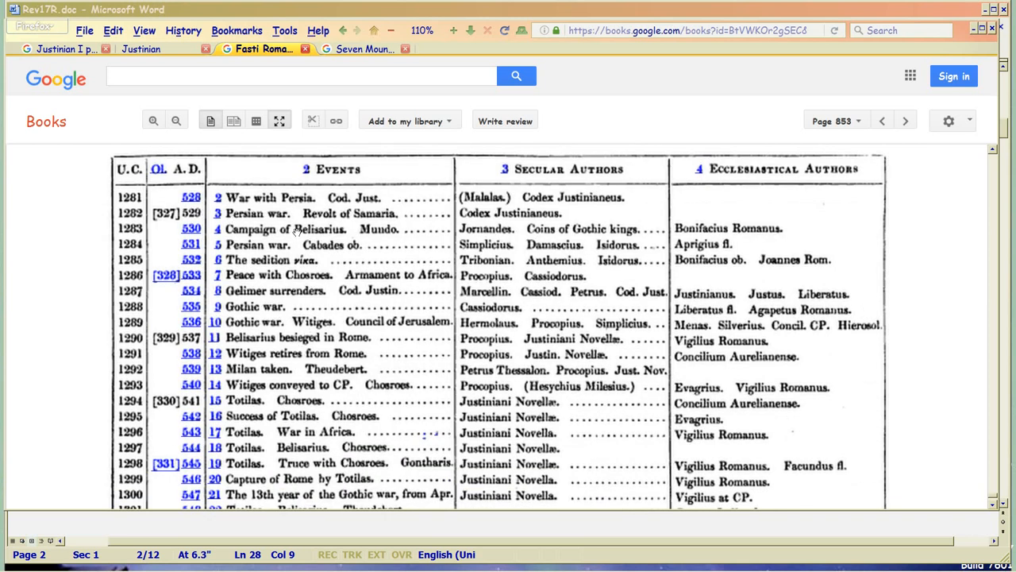
{"action": "mouse_move", "coordinate": [308, 366]}
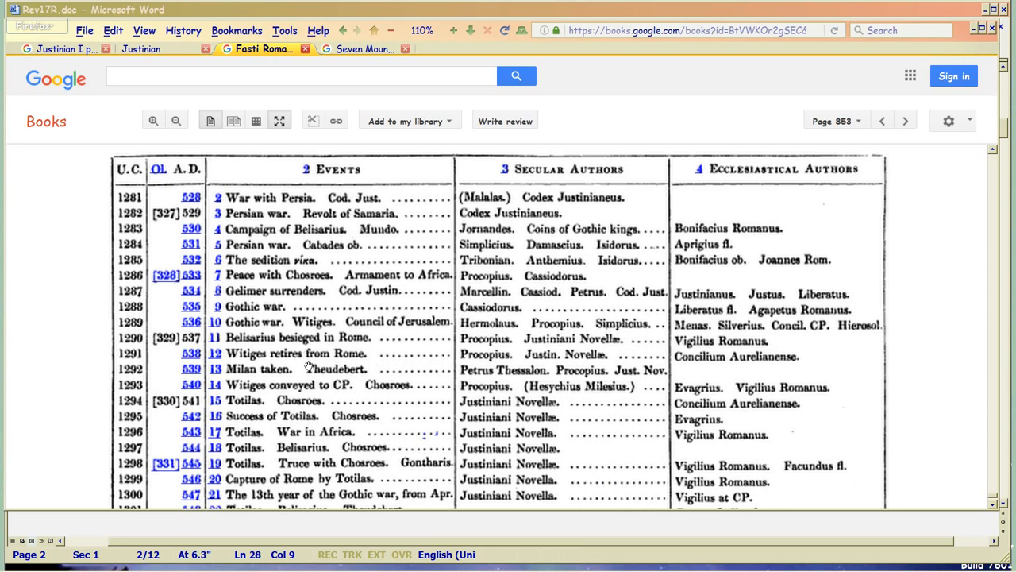
{"action": "mouse_move", "coordinate": [193, 327]}
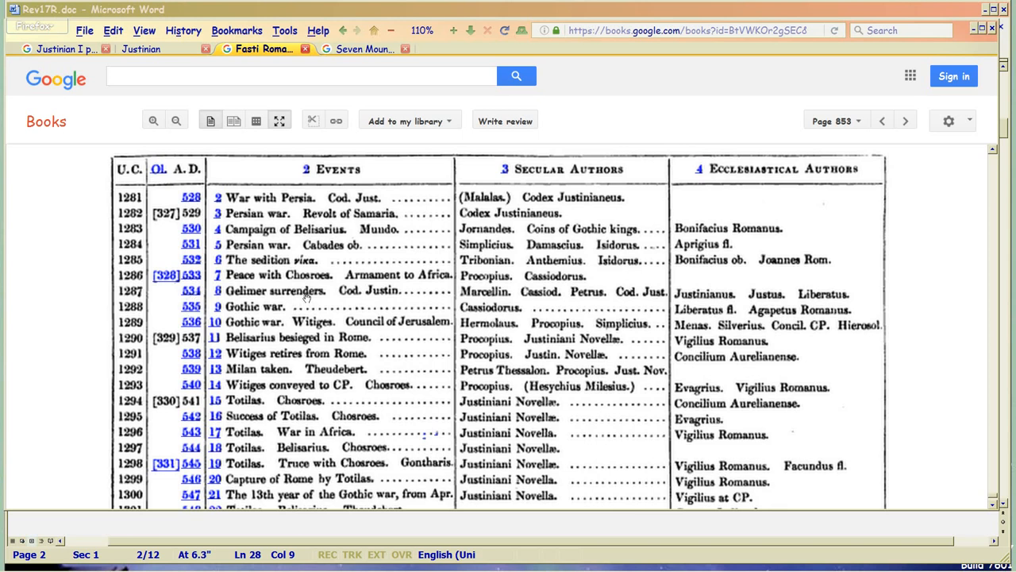
{"action": "mouse_move", "coordinate": [191, 296]}
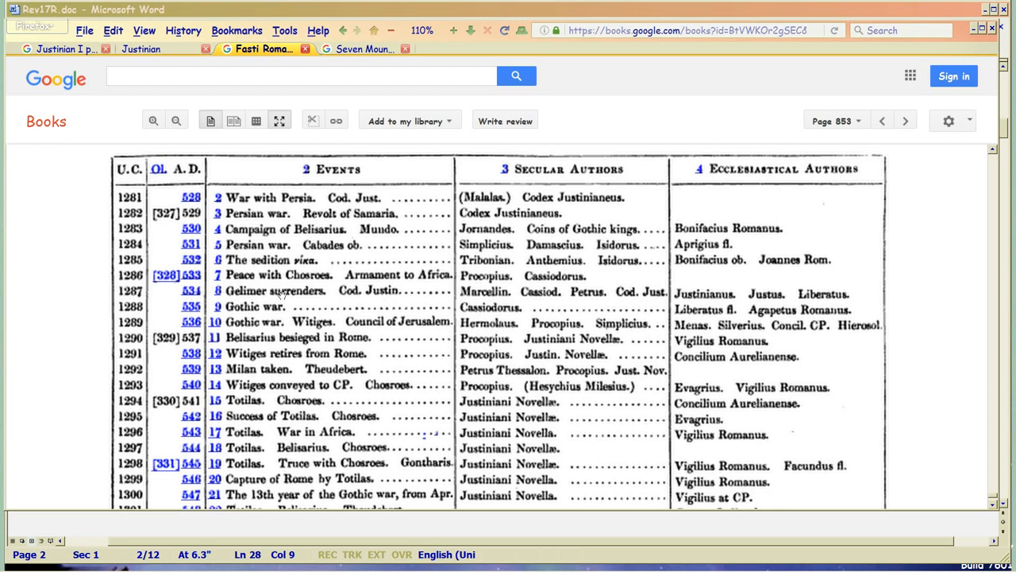
{"action": "mouse_move", "coordinate": [228, 328]}
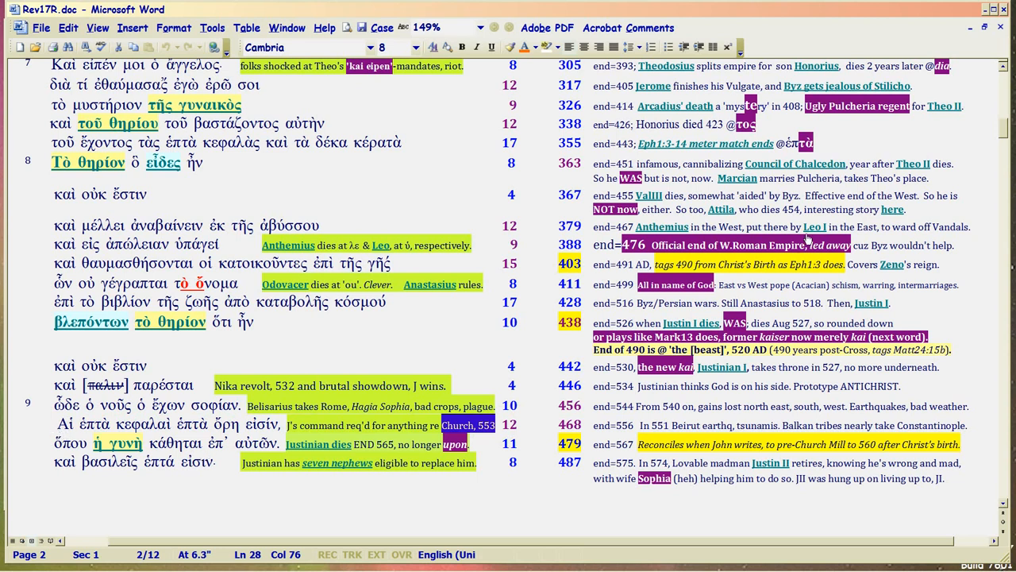
{"action": "mouse_move", "coordinate": [794, 163]}
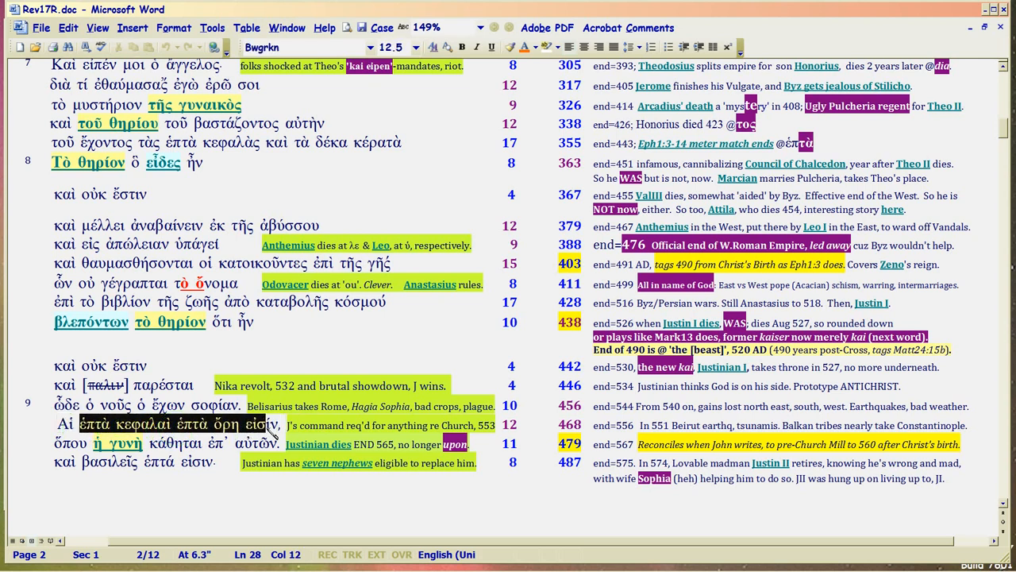
Switch from Firefox back to the Rev17R.doc window in Word.
{"action": "left_click", "coordinate": [286, 47]}
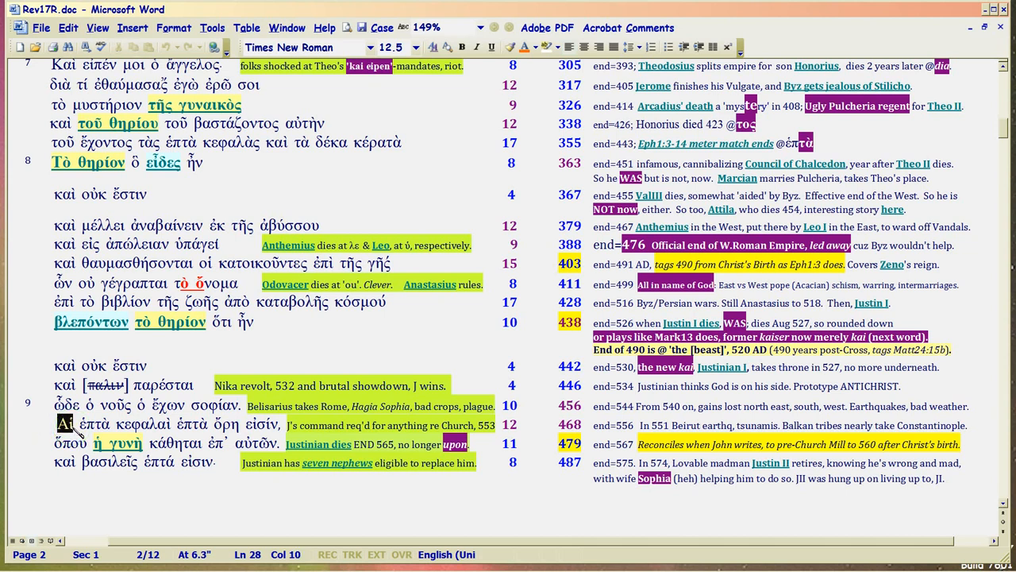
{"action": "left_click", "coordinate": [63, 424]}
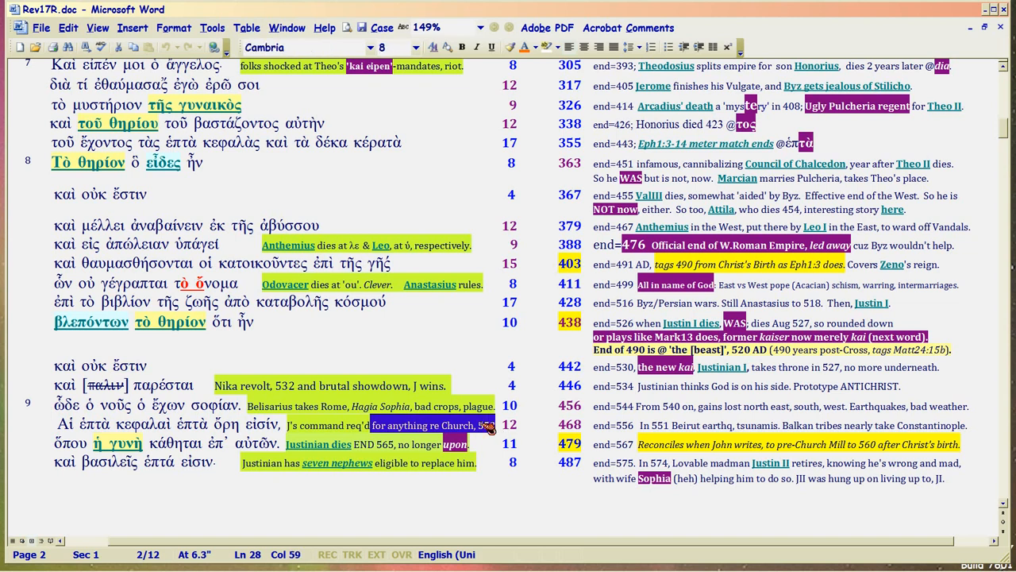
{"action": "mouse_move", "coordinate": [411, 431]}
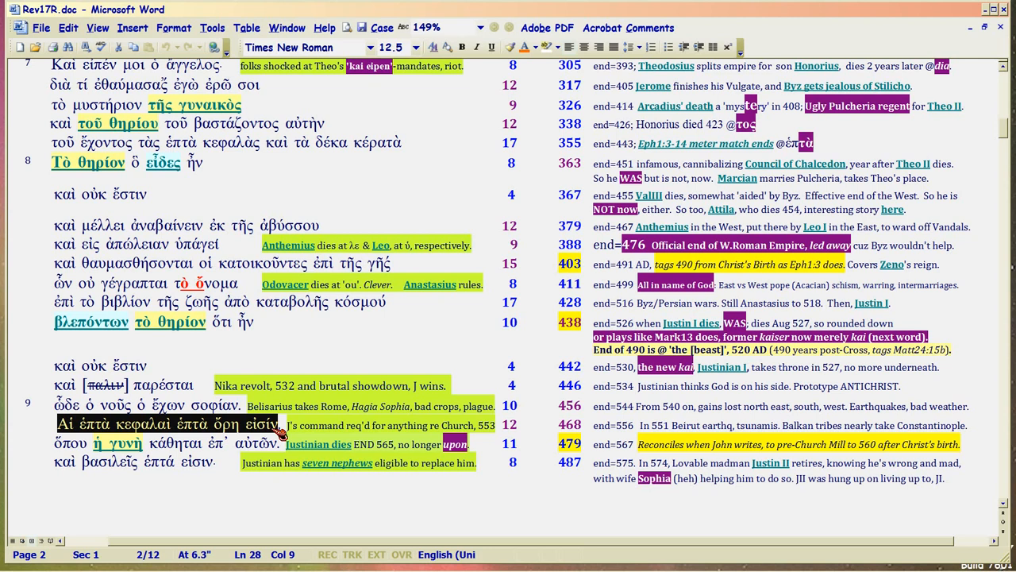
{"action": "left_click", "coordinate": [276, 424]}
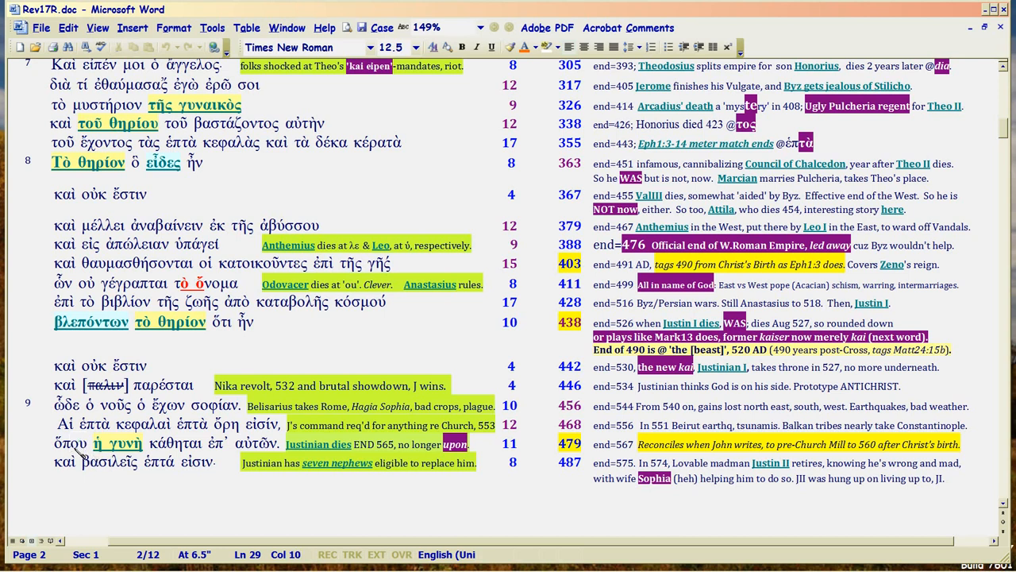
{"action": "left_click", "coordinate": [77, 442]}
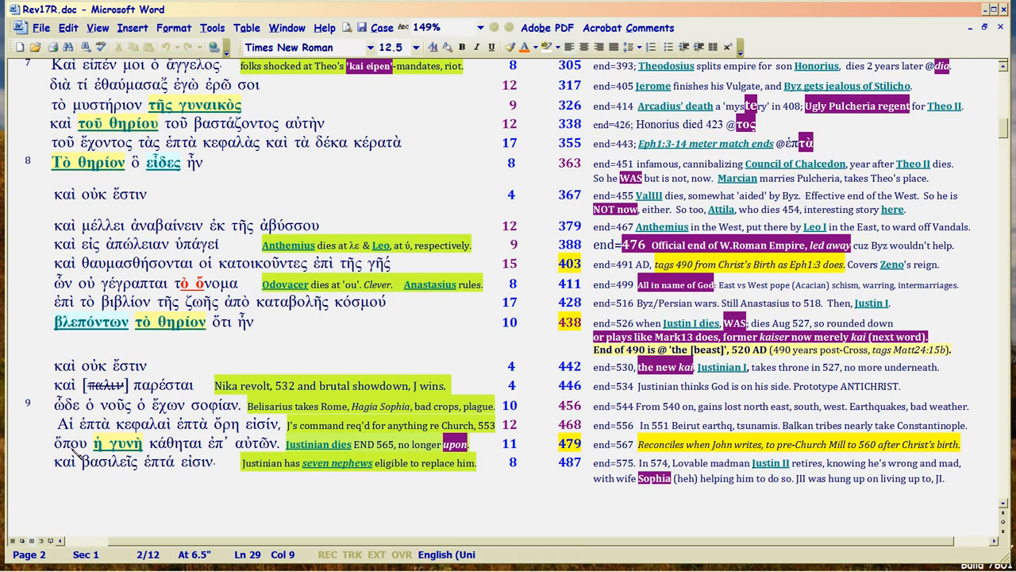
{"action": "left_click", "coordinate": [80, 443]}
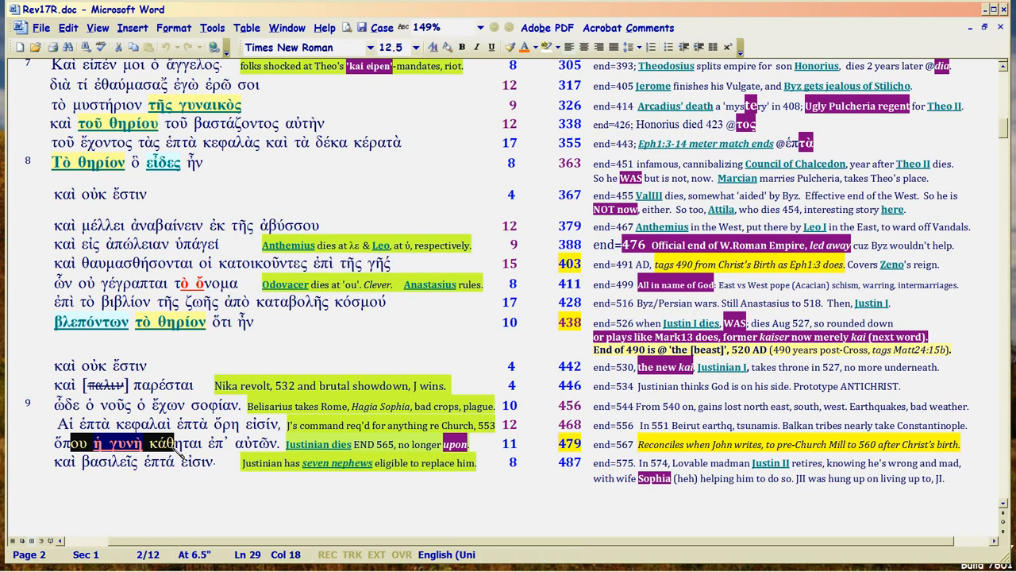
Place the cursor in the Αἱ ἑπτὰ κεφαλαὶ row's count cell, then select Αἱ.
{"action": "left_click", "coordinate": [182, 455]}
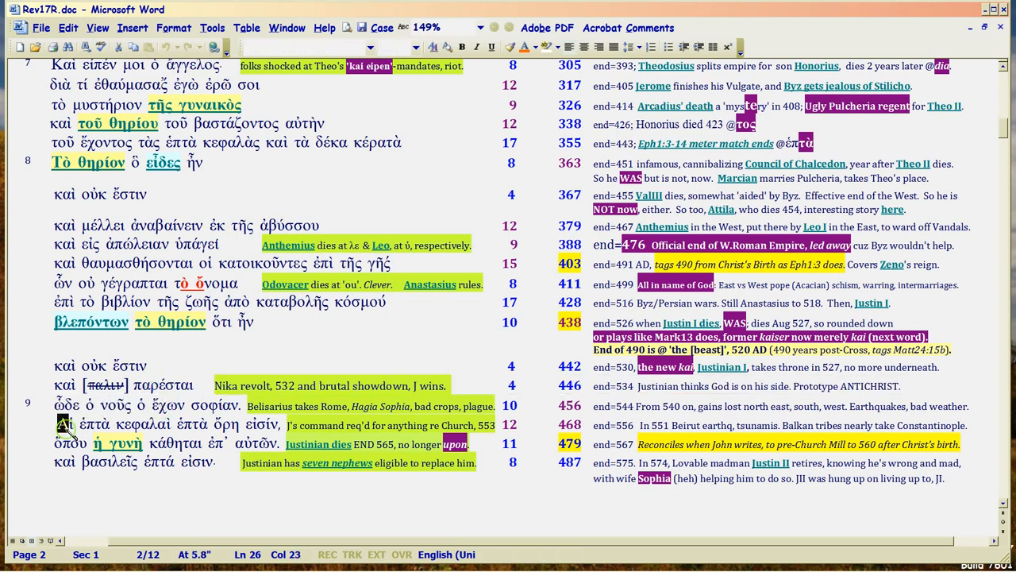
{"action": "left_click", "coordinate": [71, 432]}
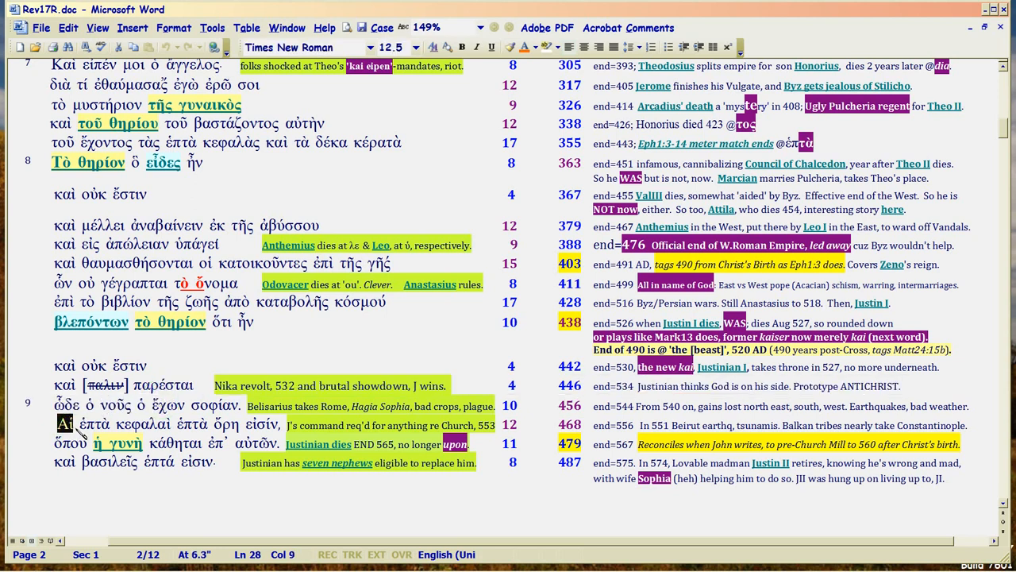